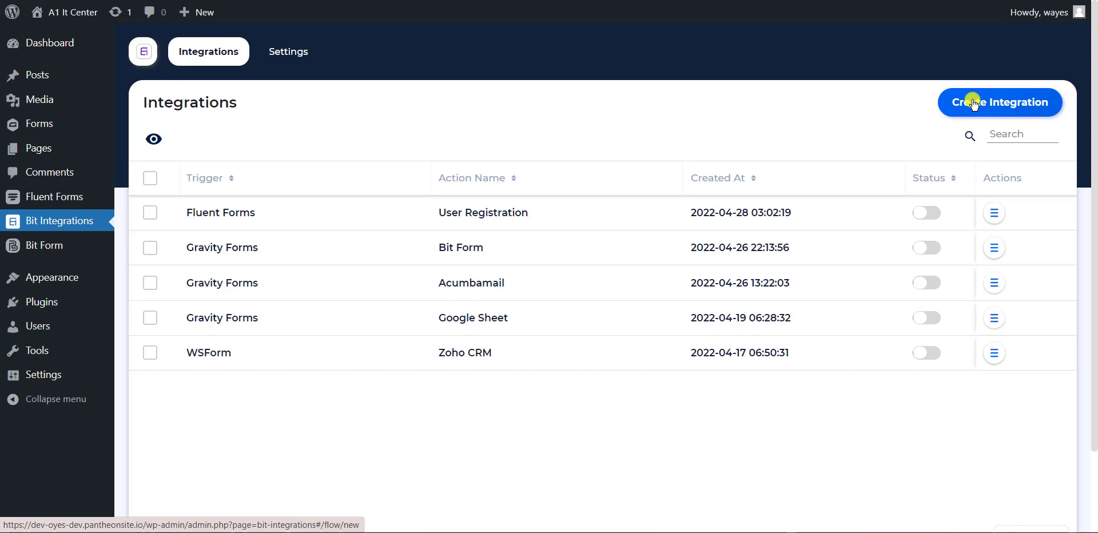
- Create a new integration with Webhook as trigger and start fetching incoming data
left_click(1000, 101)
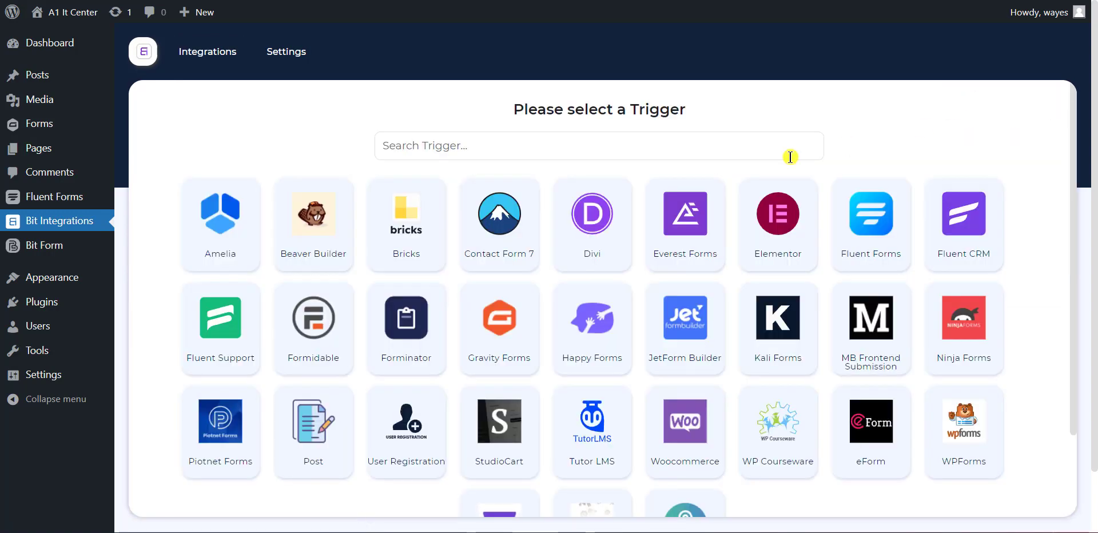
scroll("down", 3)
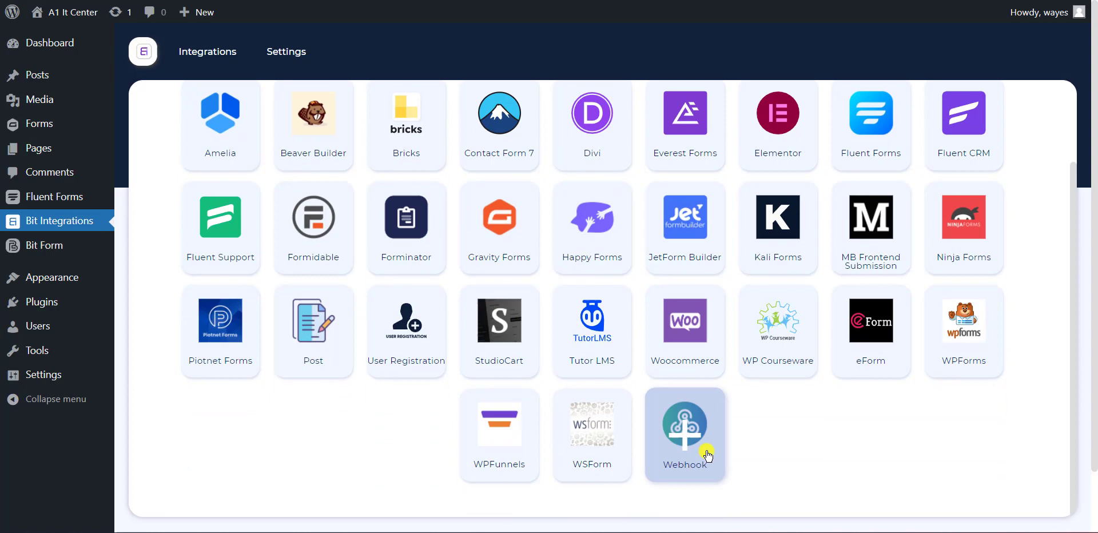
left_click(684, 432)
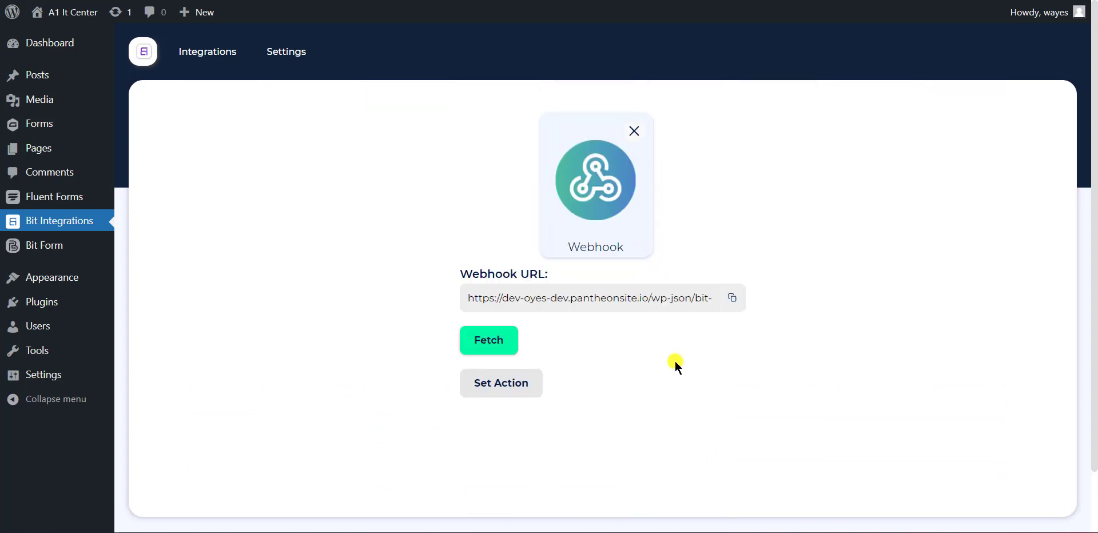
mouse_move(697, 343)
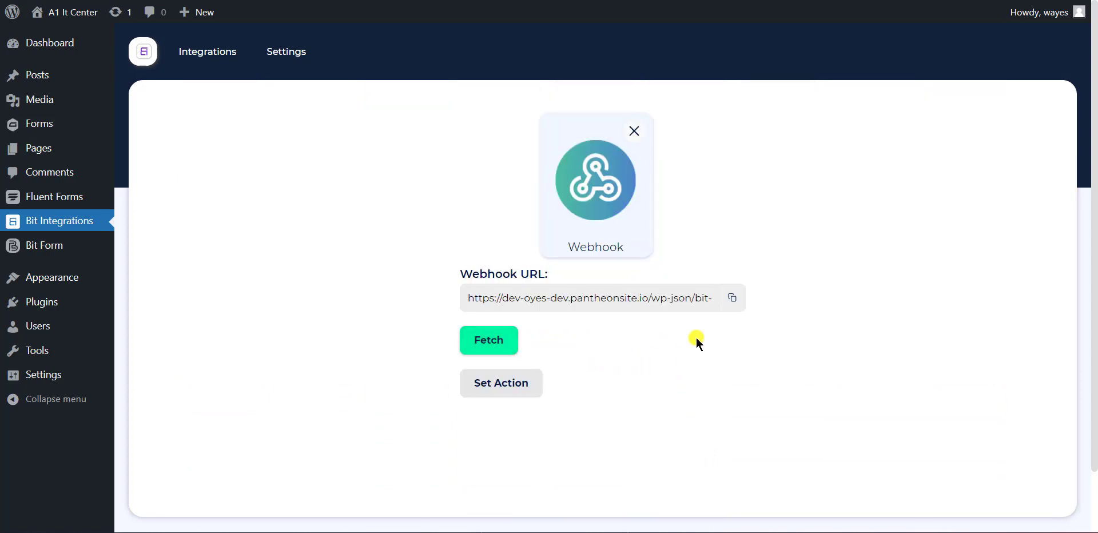
mouse_move(732, 297)
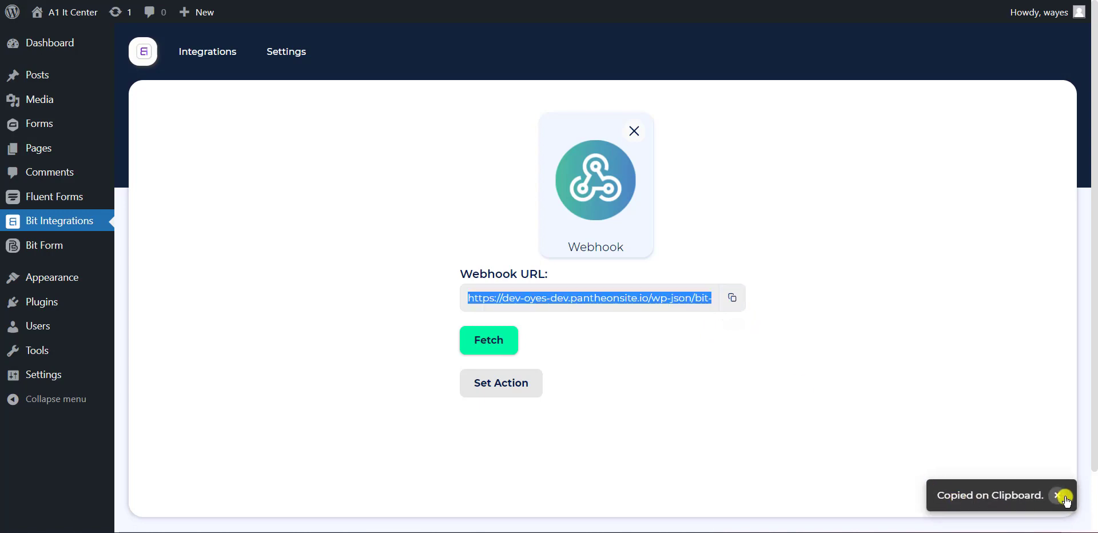
left_click(488, 341)
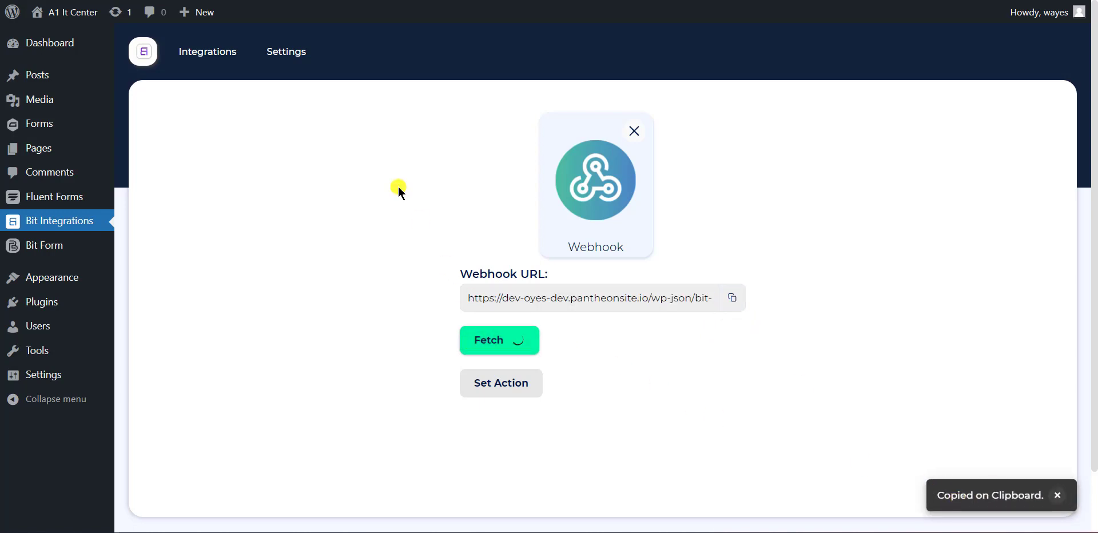
- Add a Web Hooks integration to the Contact Form in its Integrations settings
left_click(45, 245)
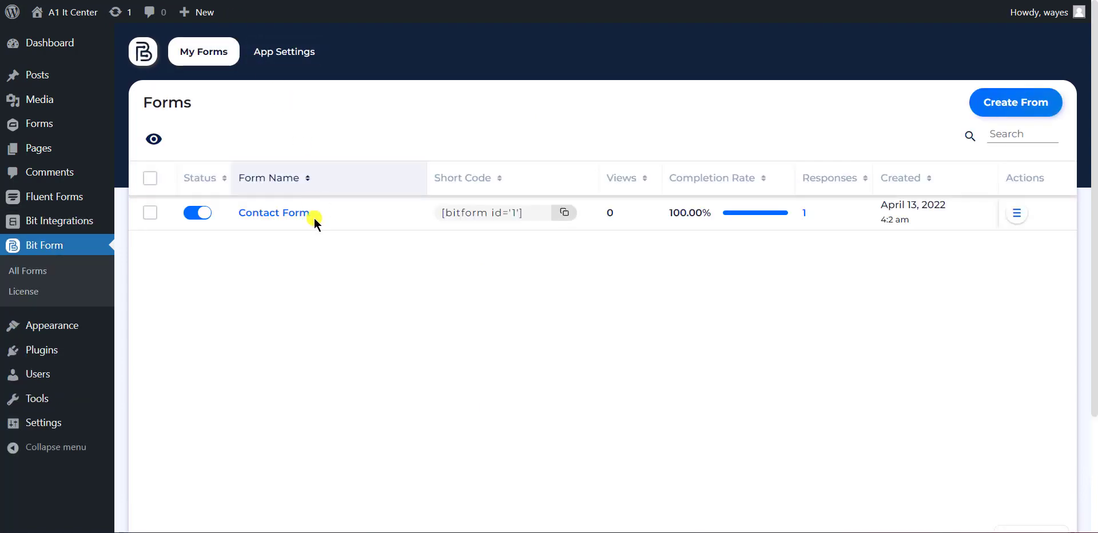
mouse_move(137, 243)
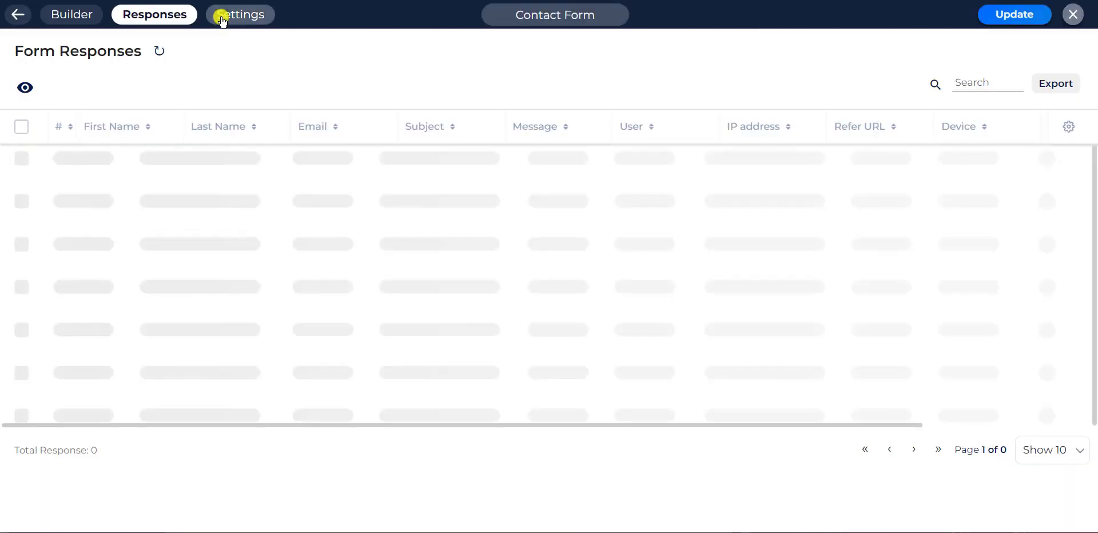
left_click(238, 13)
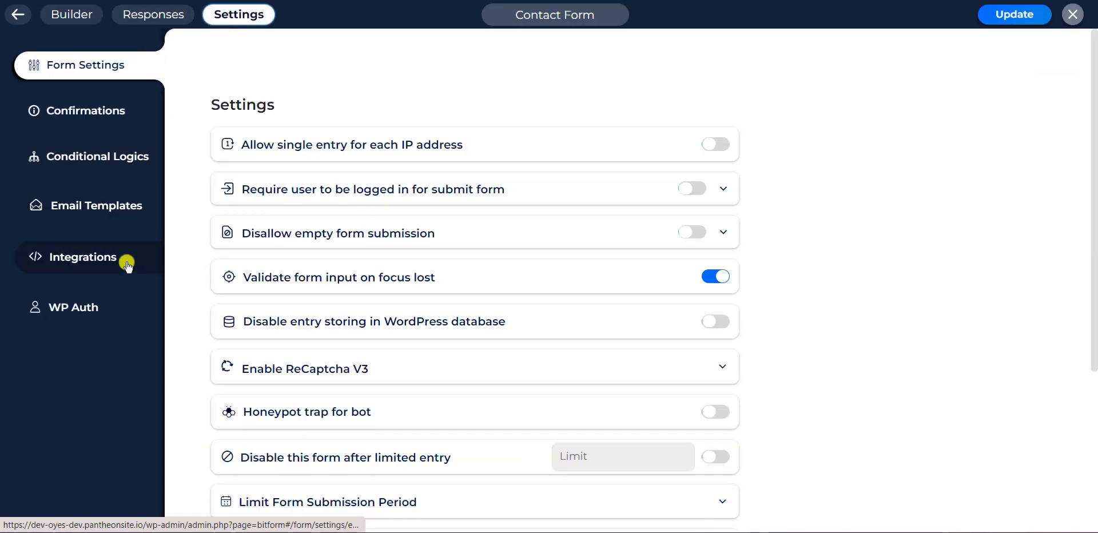
left_click(83, 256)
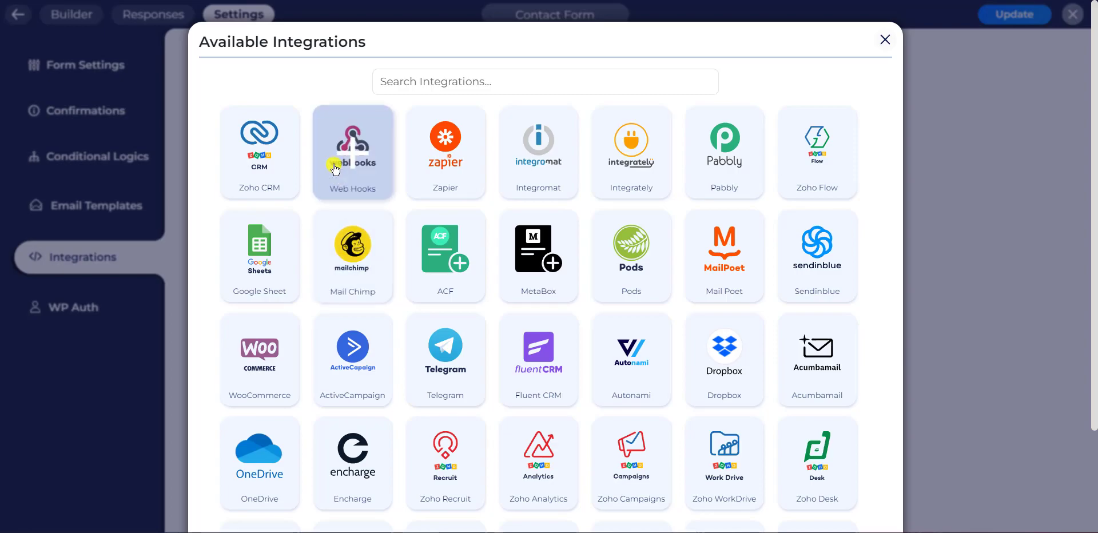
left_click(352, 152)
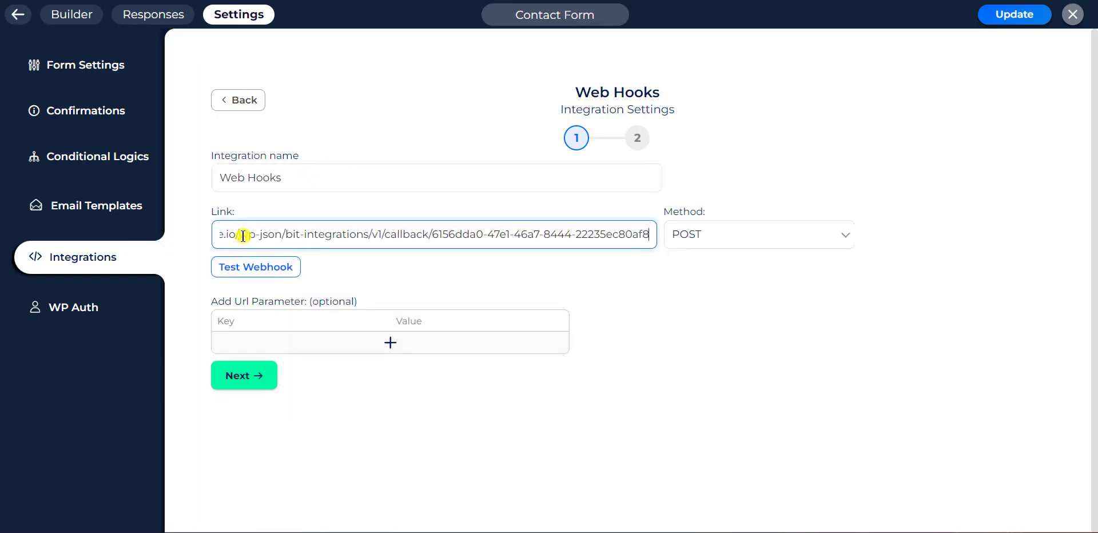
- Add First Name and Last Name URL parameters mapped to the matching form fields
left_click(390, 342)
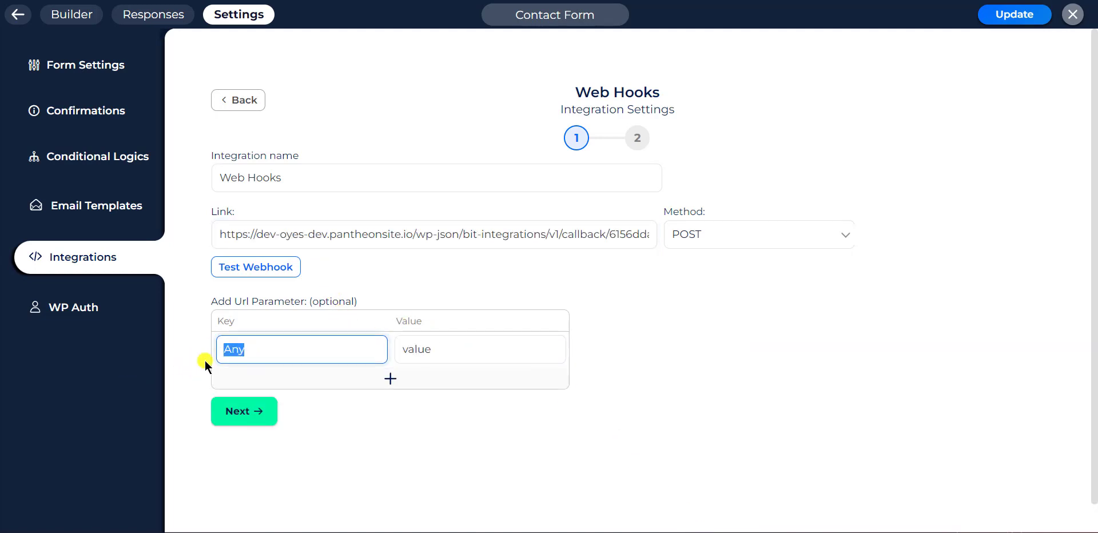
type("First Name")
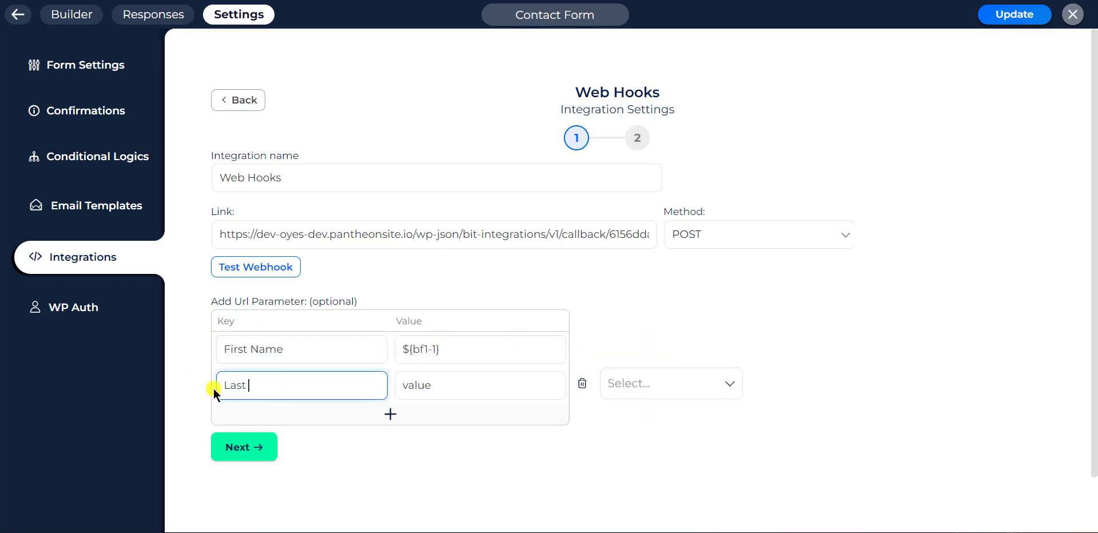
left_click(669, 383)
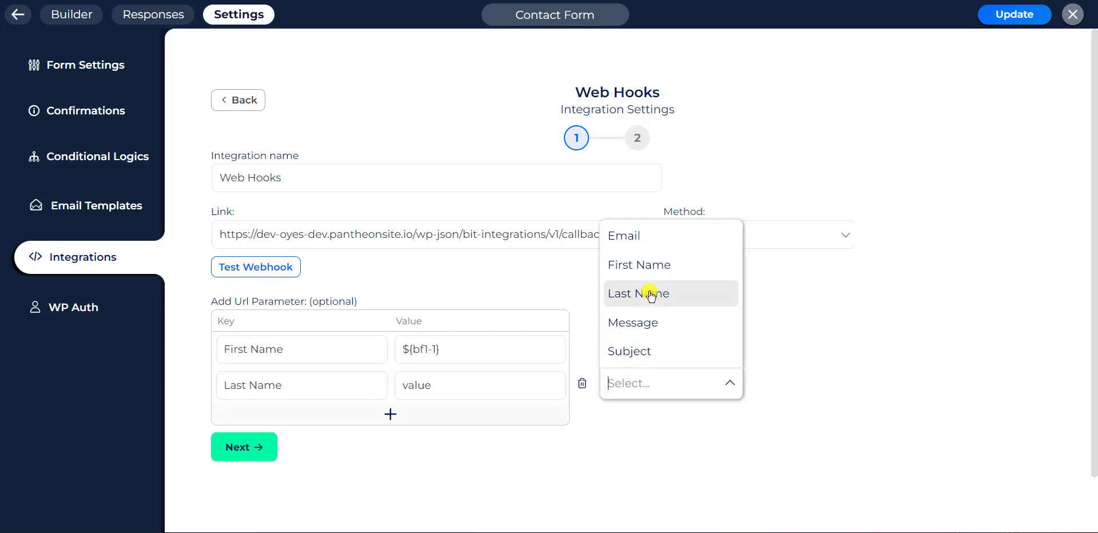
left_click(638, 293)
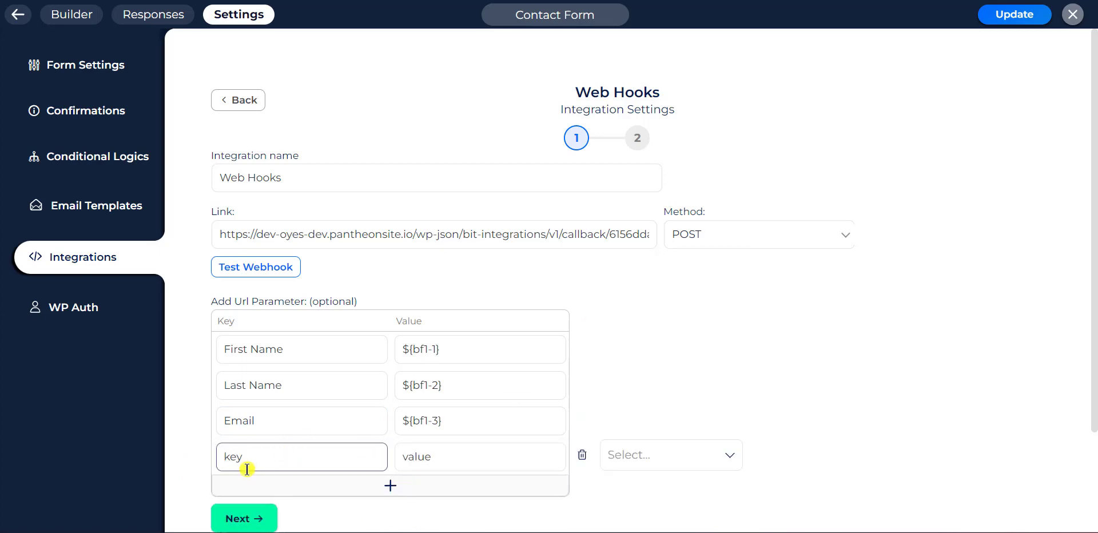
mouse_move(297, 450)
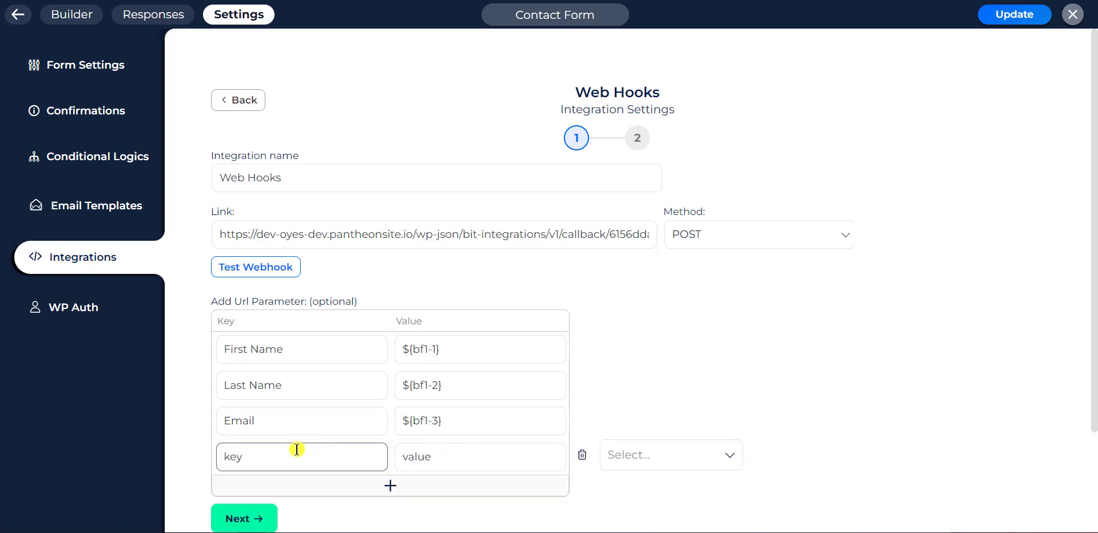
- Add subject and Message parameters mapped to their fields and send a test webhook
type("subjects")
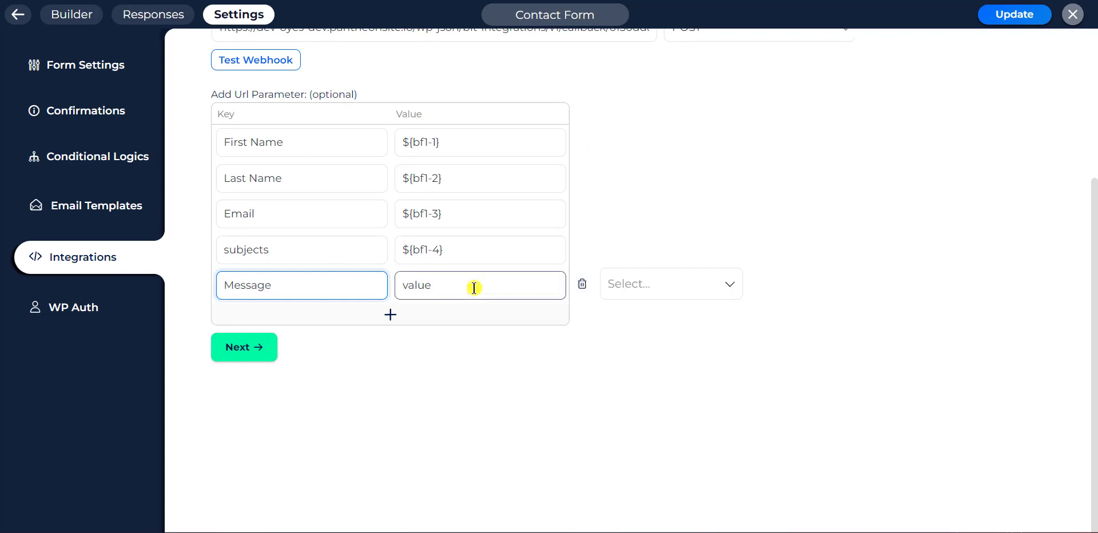
type("m")
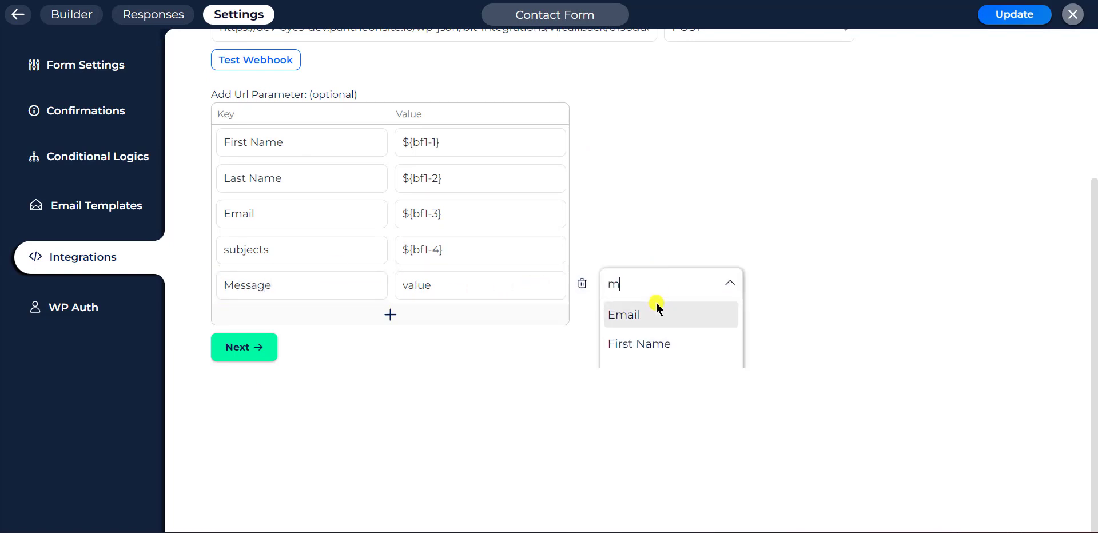
type("es")
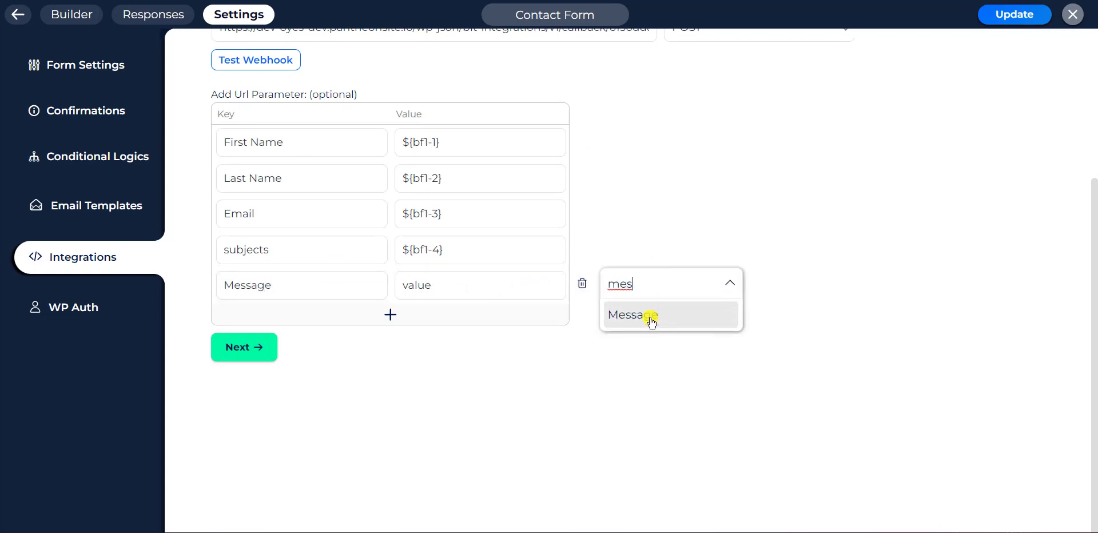
left_click(630, 314)
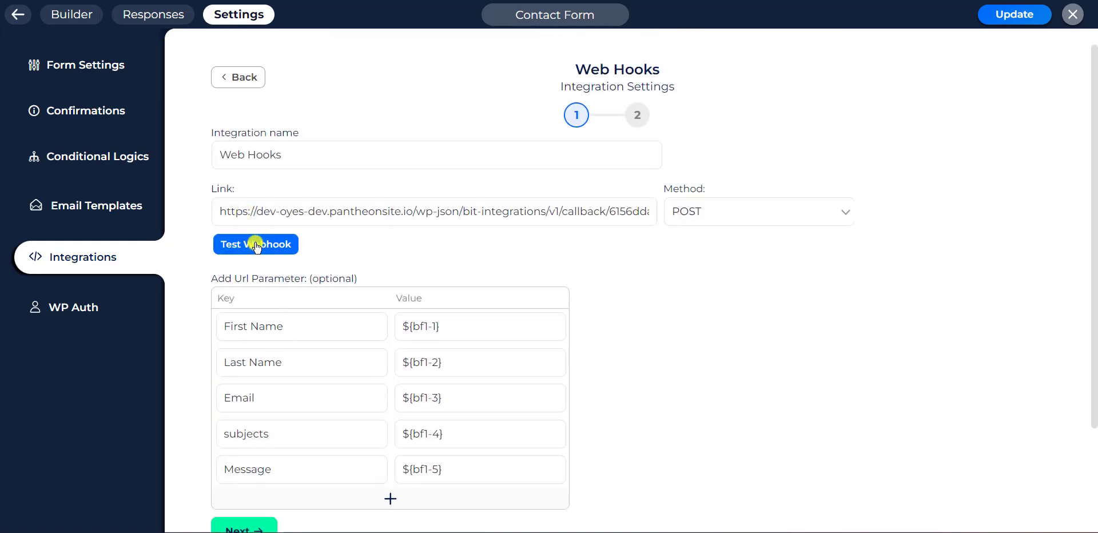
left_click(255, 244)
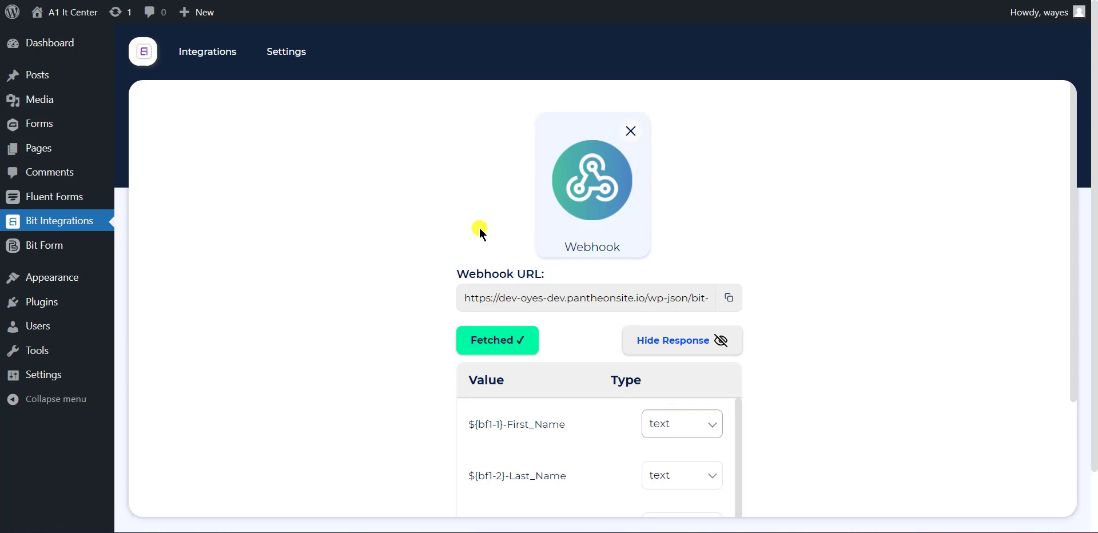
- Collapse and re-show the fetched webhook response listing the five text fields
scroll("down", 3)
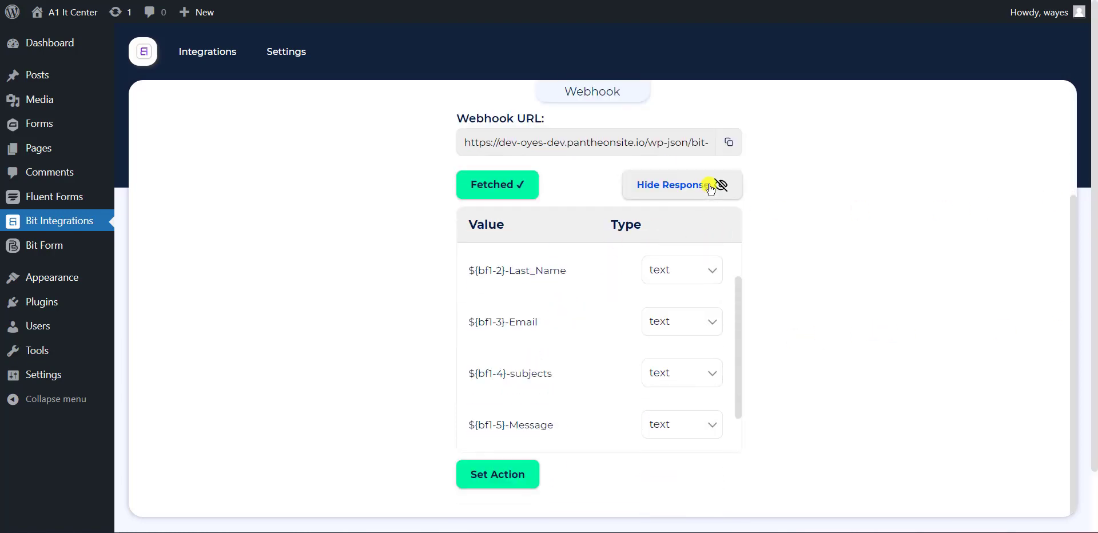
left_click(672, 184)
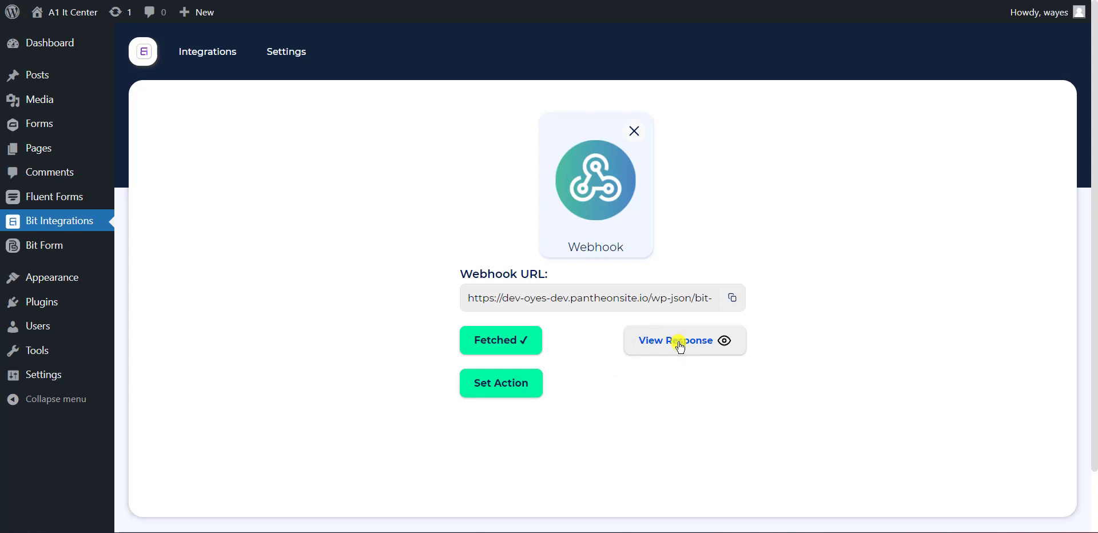
left_click(675, 341)
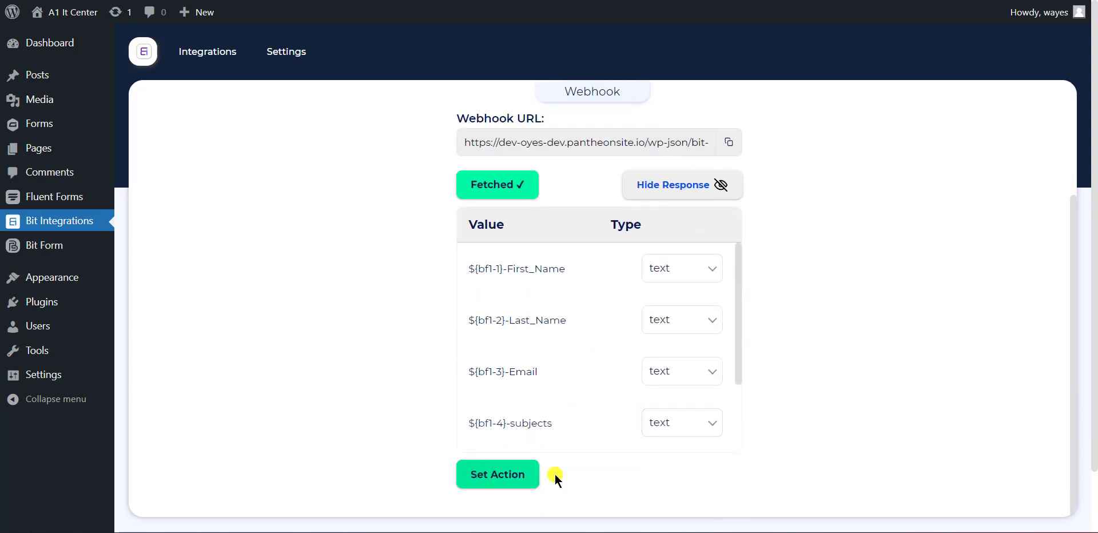
mouse_move(496, 478)
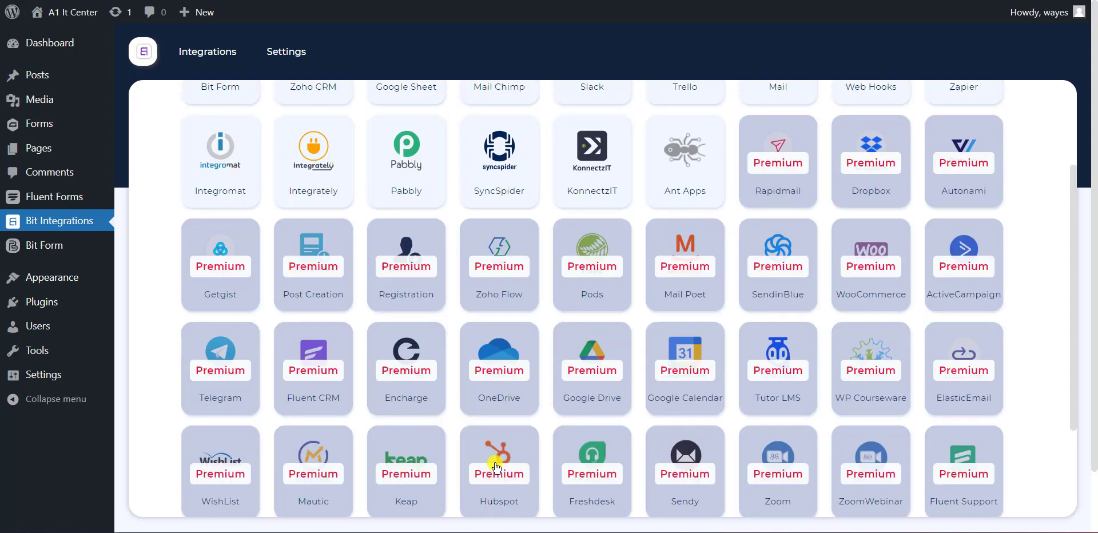
- Choose Google Sheet as the integration's action
scroll("up", 3)
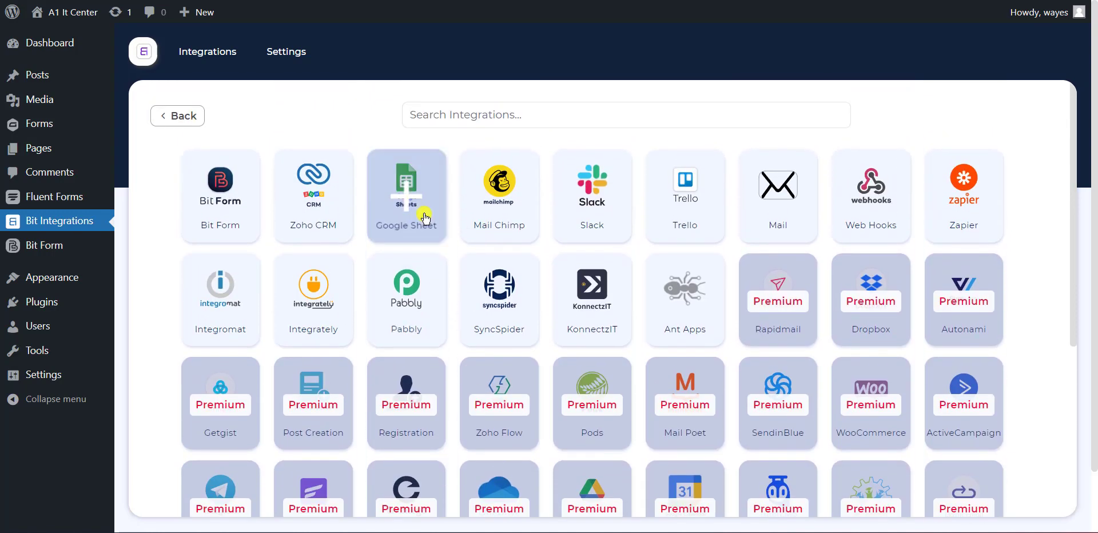
mouse_move(454, 251)
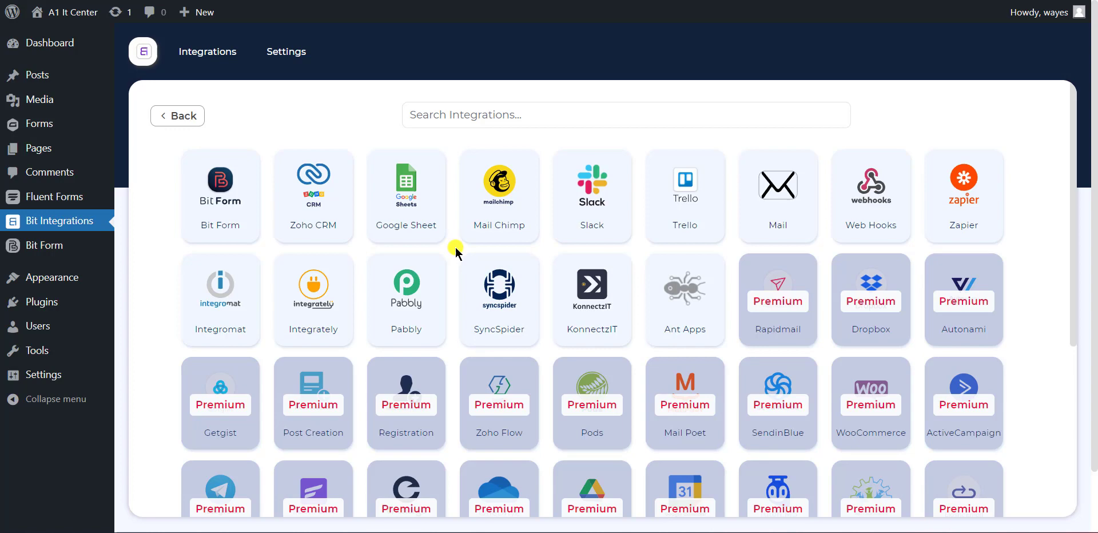
mouse_move(421, 225)
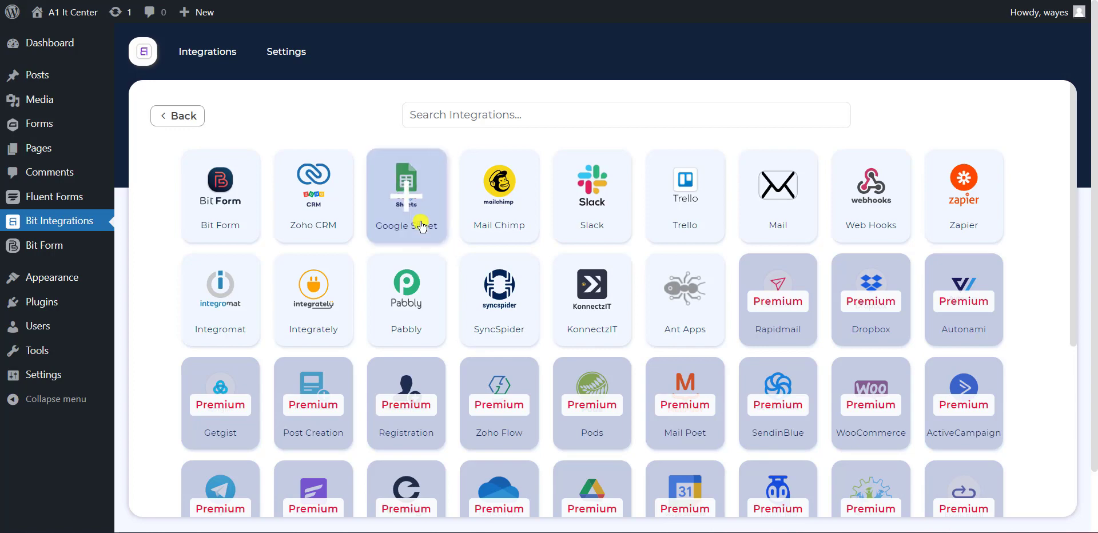
mouse_move(417, 219)
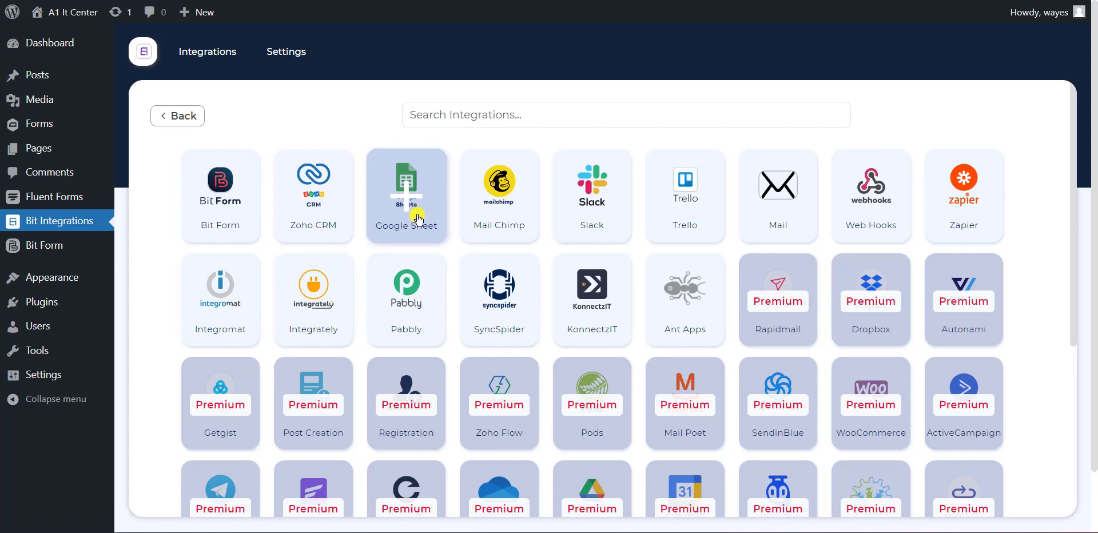
left_click(406, 185)
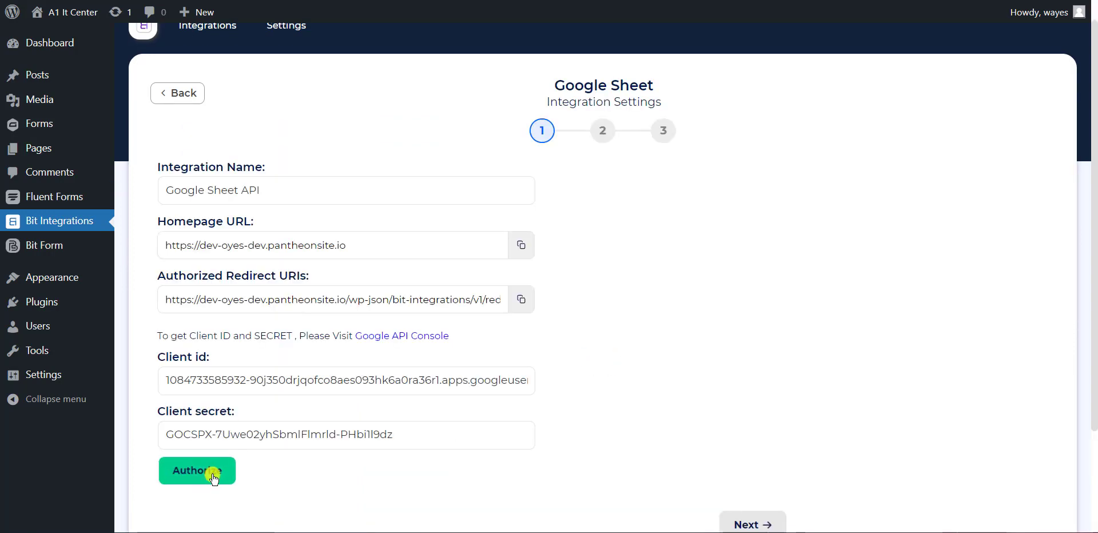
- Authorize Google Sheets access past the unverified-app warning and continue to spreadsheet selection
left_click(196, 470)
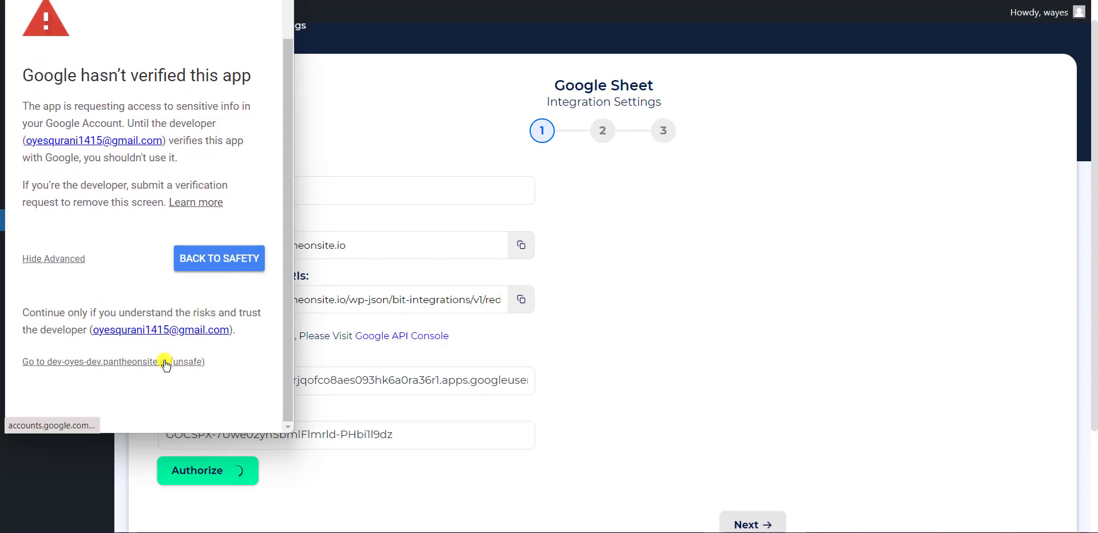
left_click(112, 362)
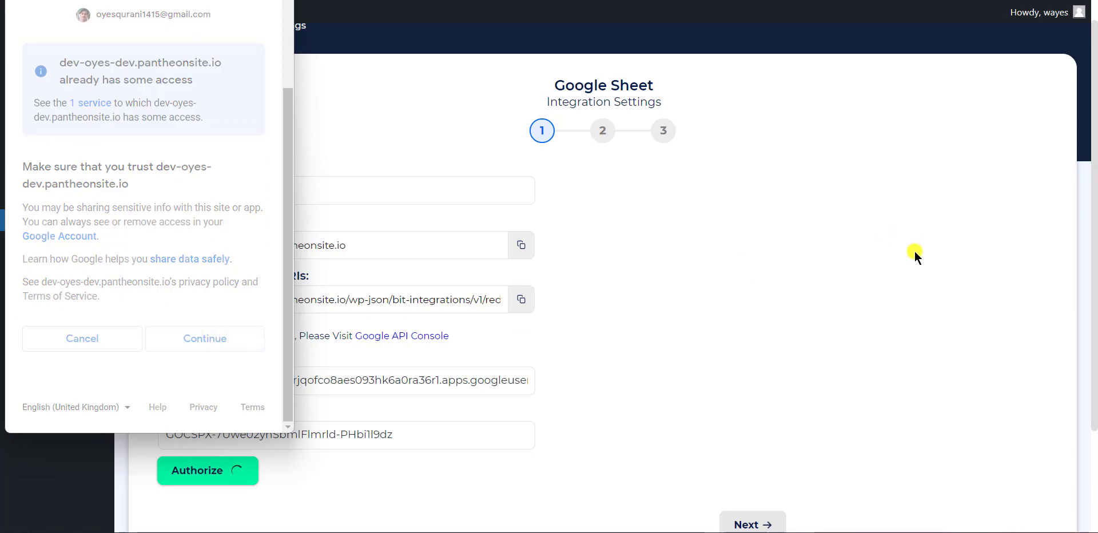
left_click(204, 338)
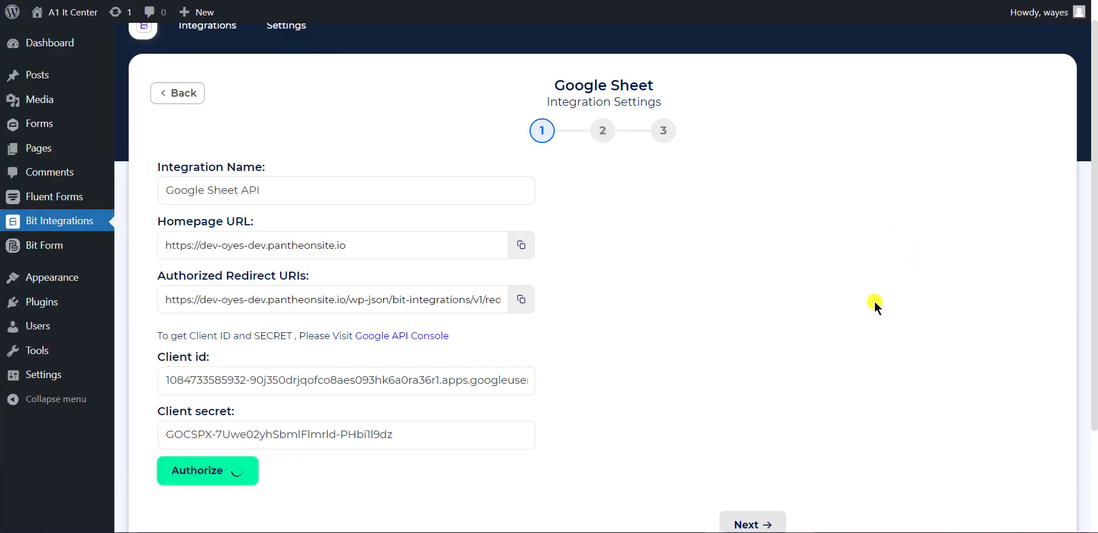
left_click(207, 471)
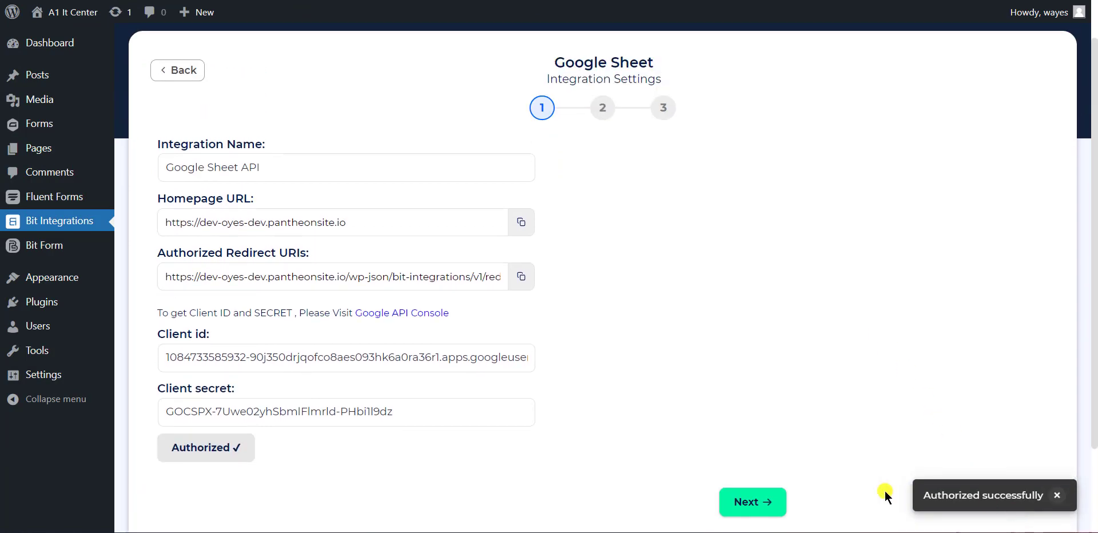
left_click(752, 501)
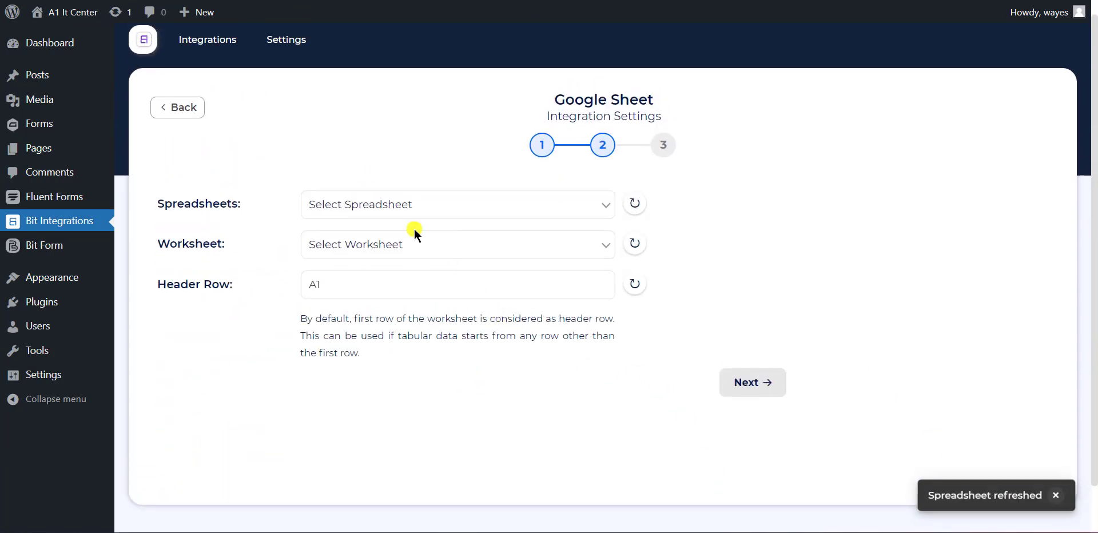
- Choose the Bit Integrations spreadsheet and Sheet1 worksheet as the target
left_click(457, 204)
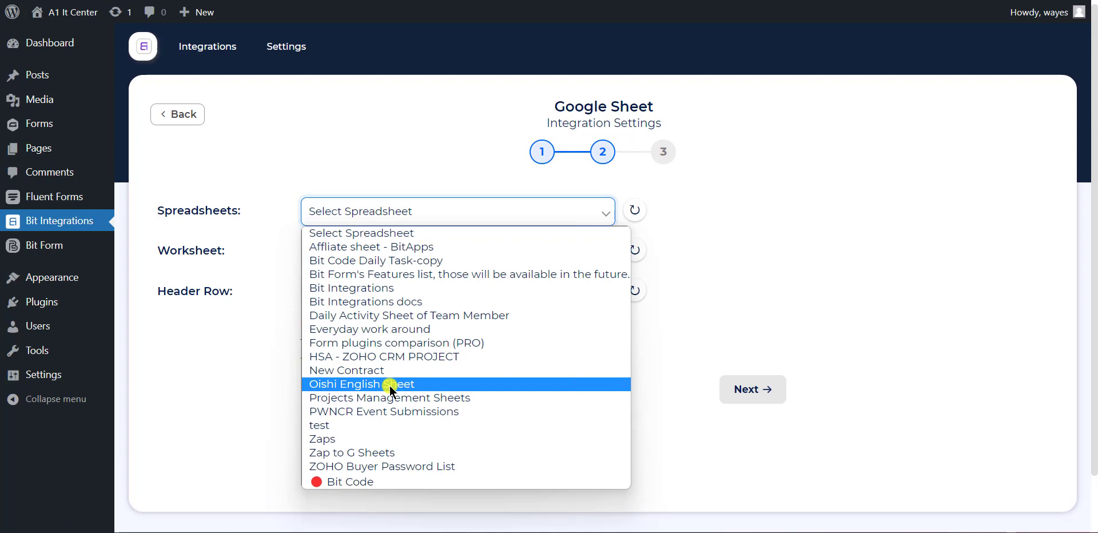
mouse_move(396, 403)
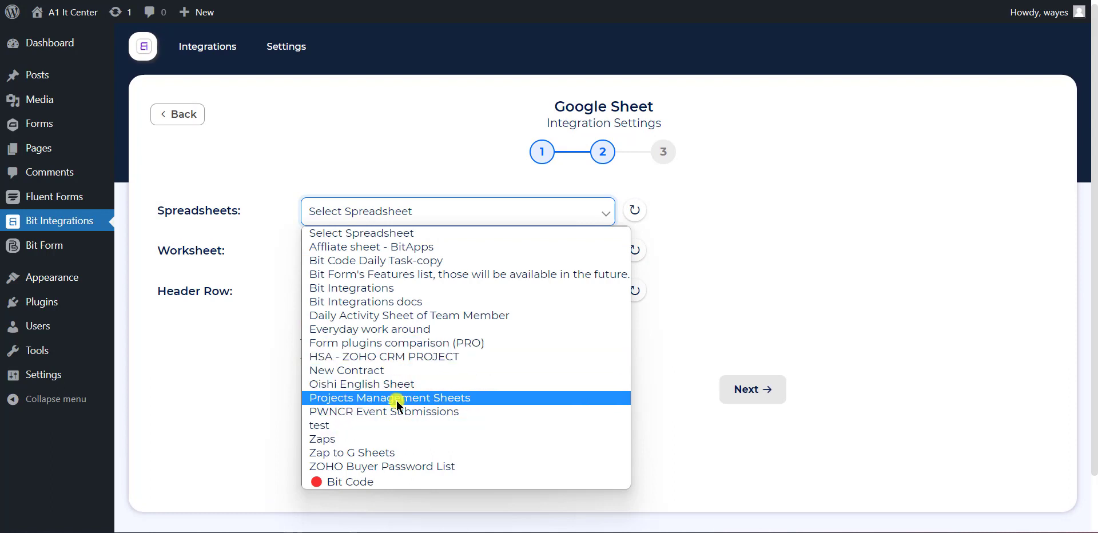
mouse_move(375, 273)
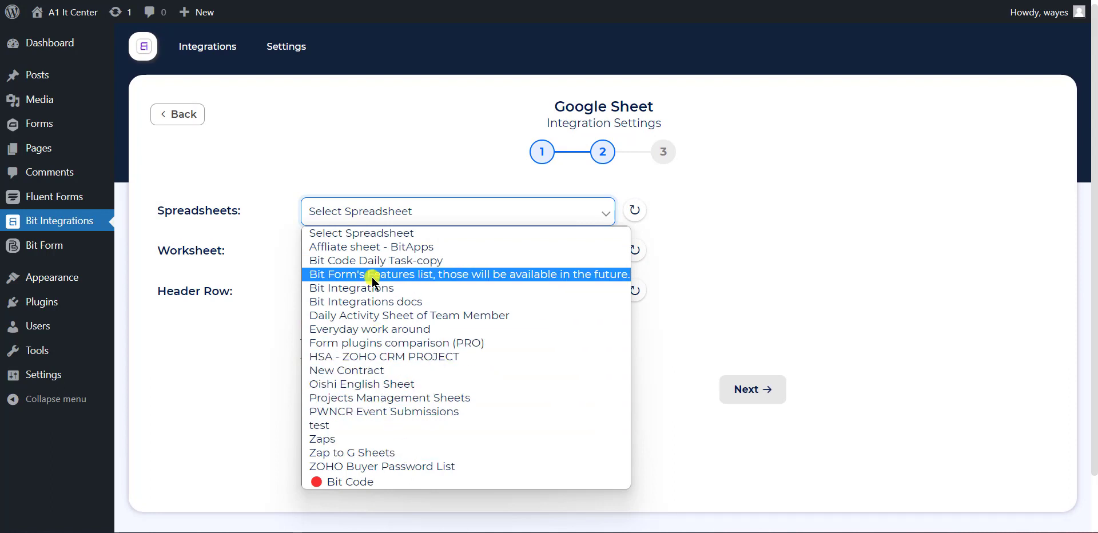
left_click(351, 288)
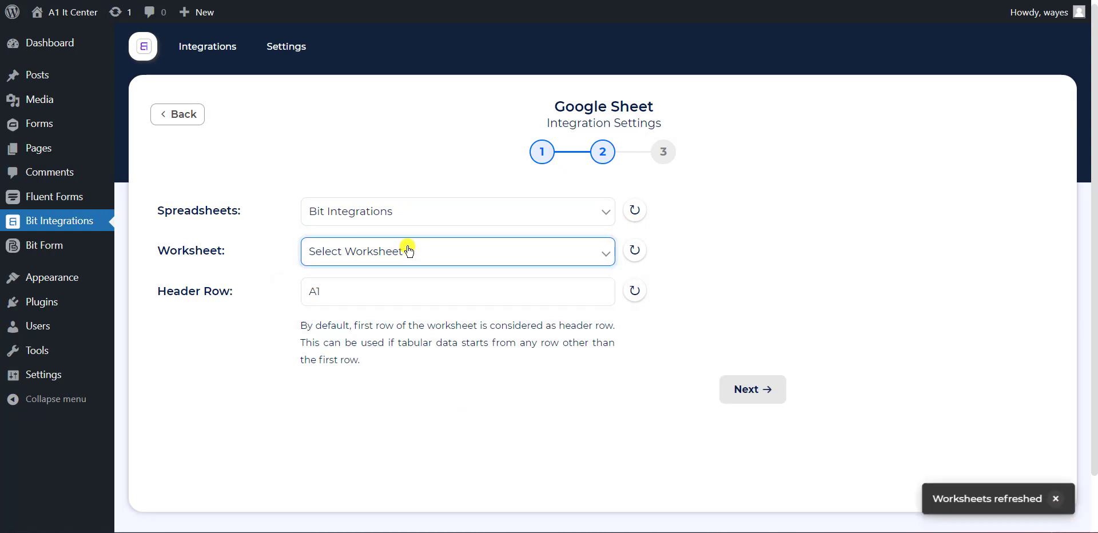
left_click(456, 252)
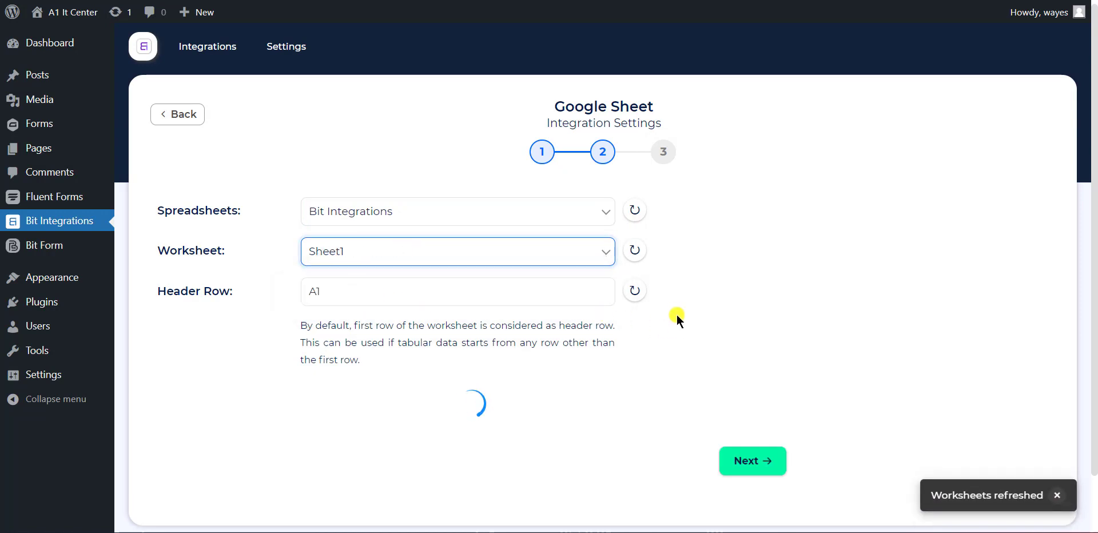
left_click(297, 363)
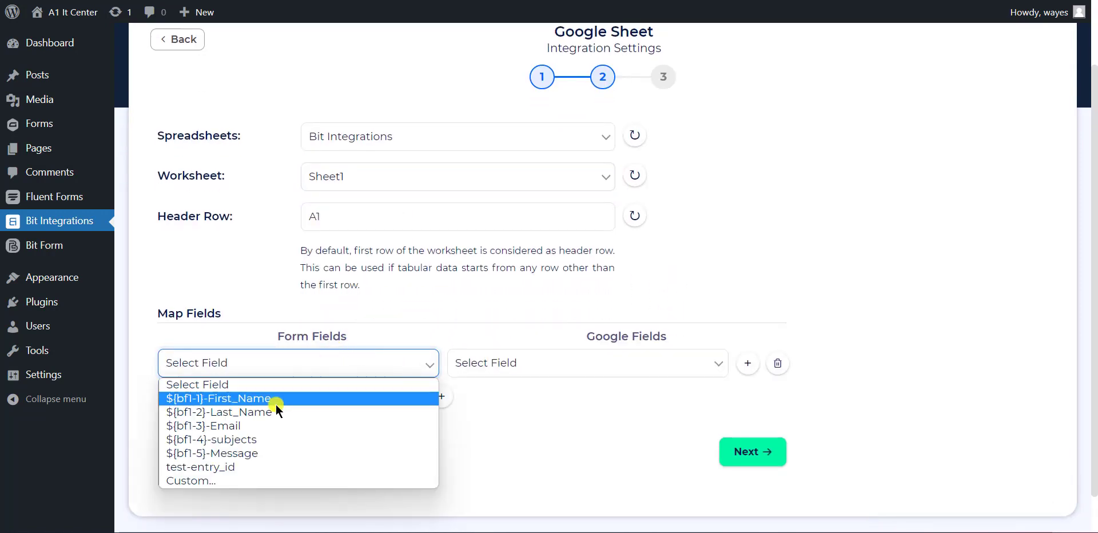
- Map First_Name, Last_Name, subjects→Subjects and Message→Massage columns and continue to the final step
left_click(217, 398)
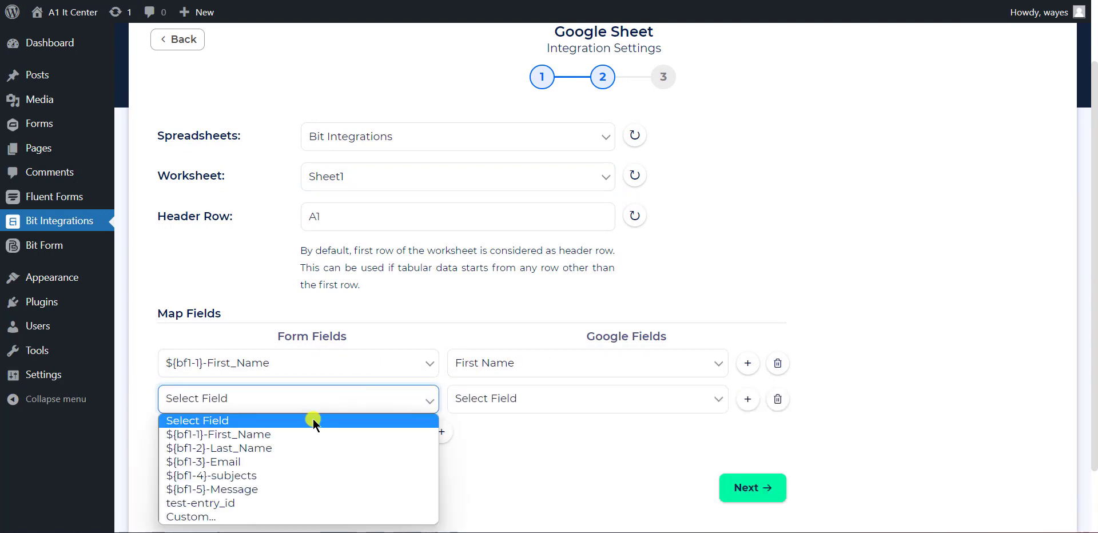
left_click(217, 447)
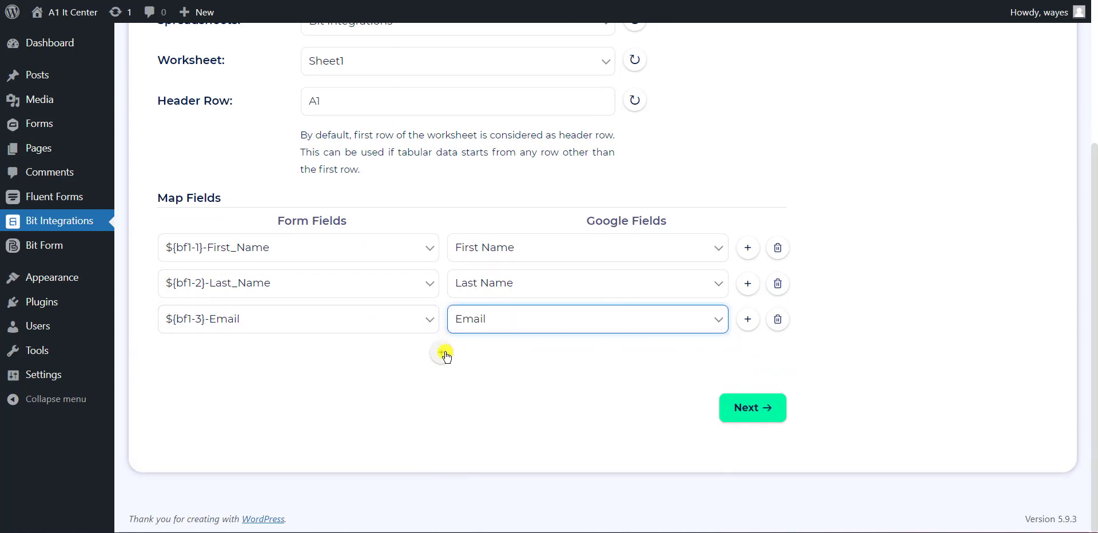
left_click(747, 319)
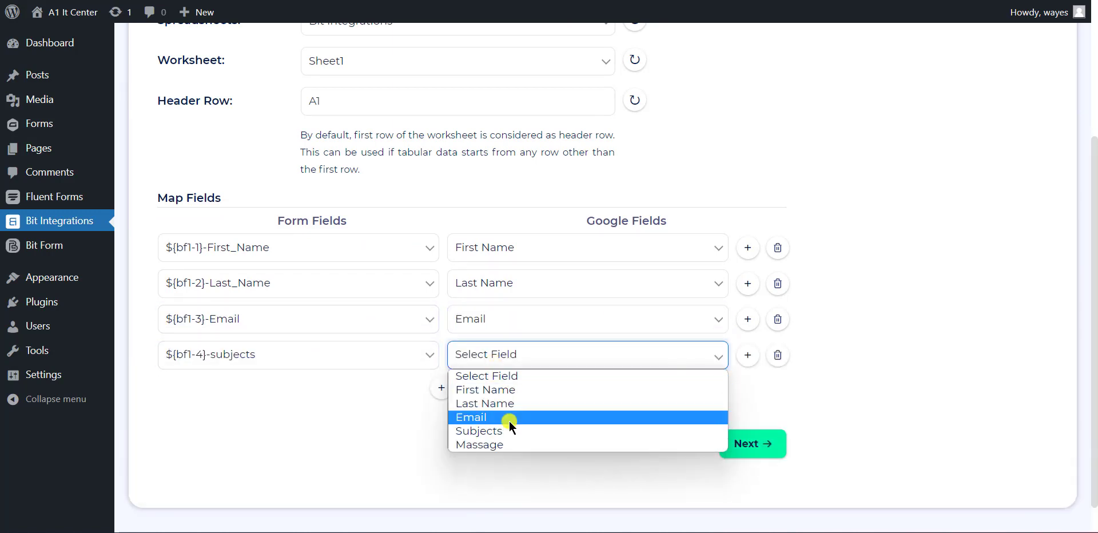
left_click(479, 431)
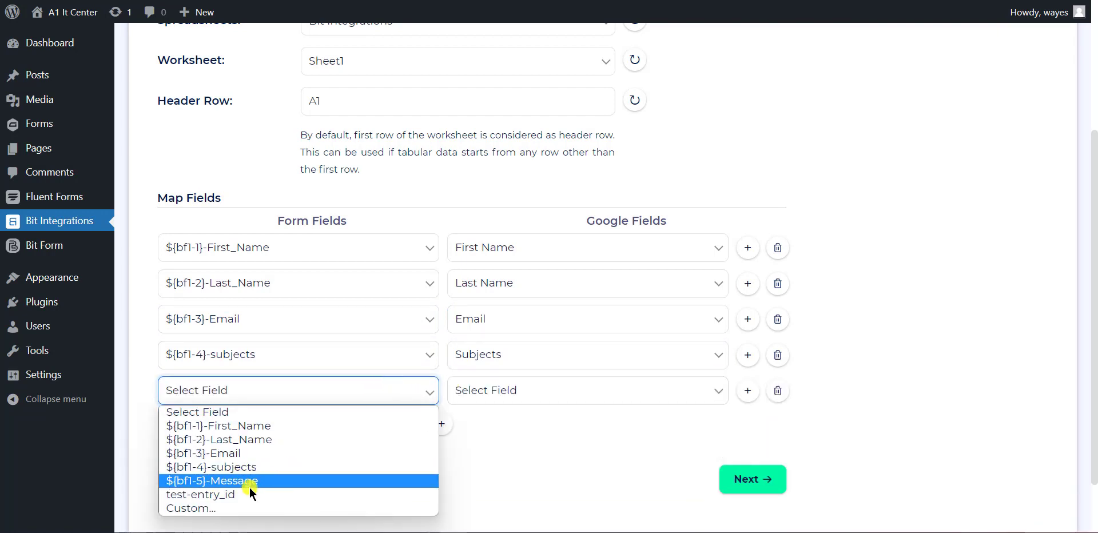
left_click(210, 482)
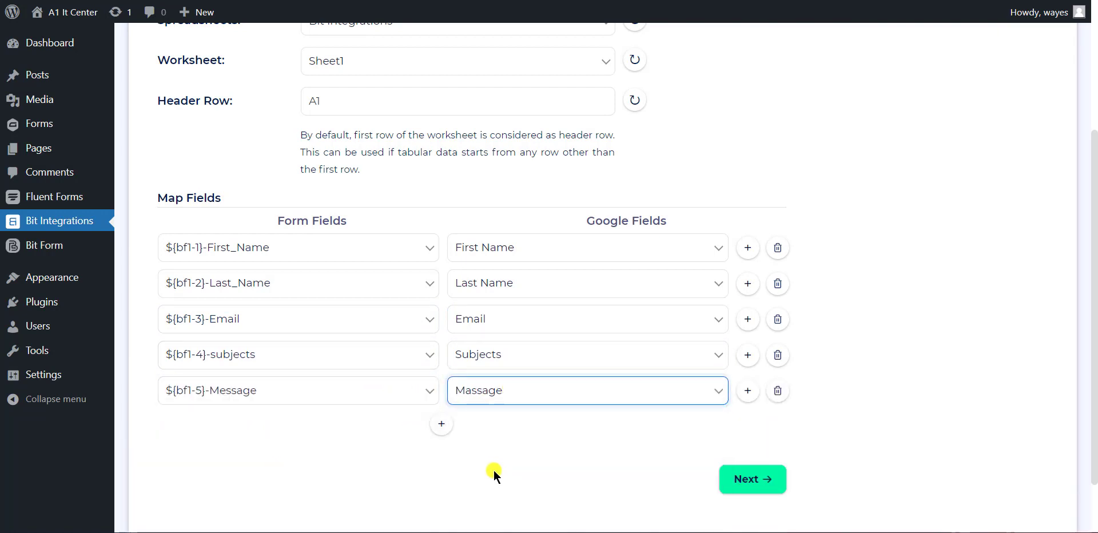
mouse_move(750, 479)
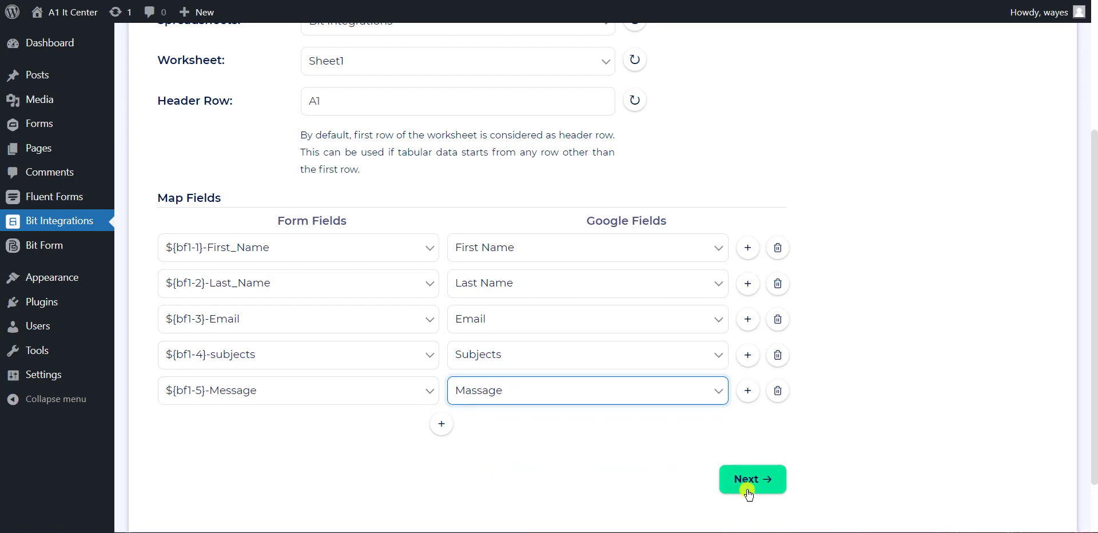
left_click(752, 479)
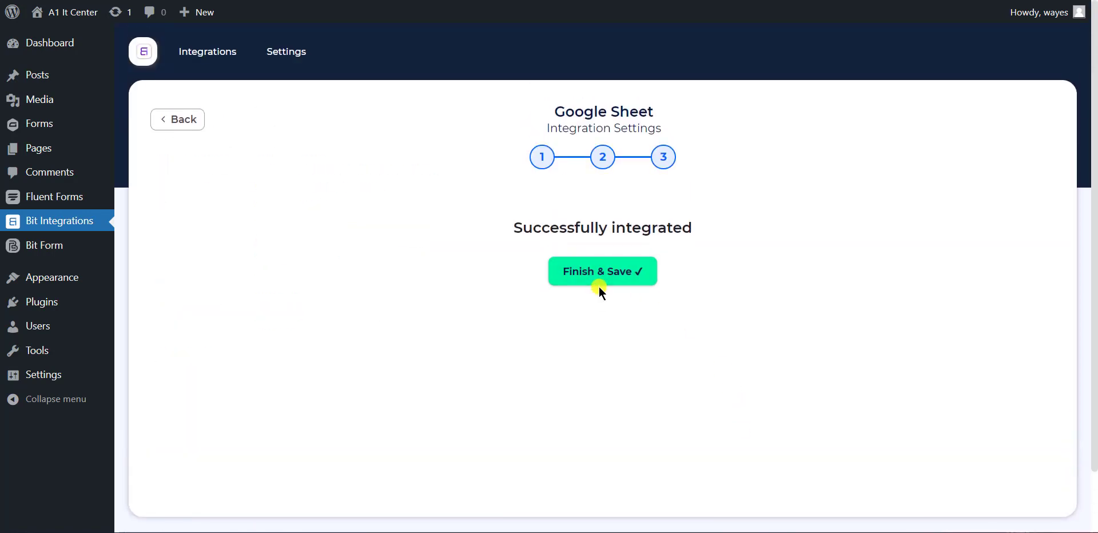
- Finish and save the Webhook-to-Google Sheet integration
left_click(601, 272)
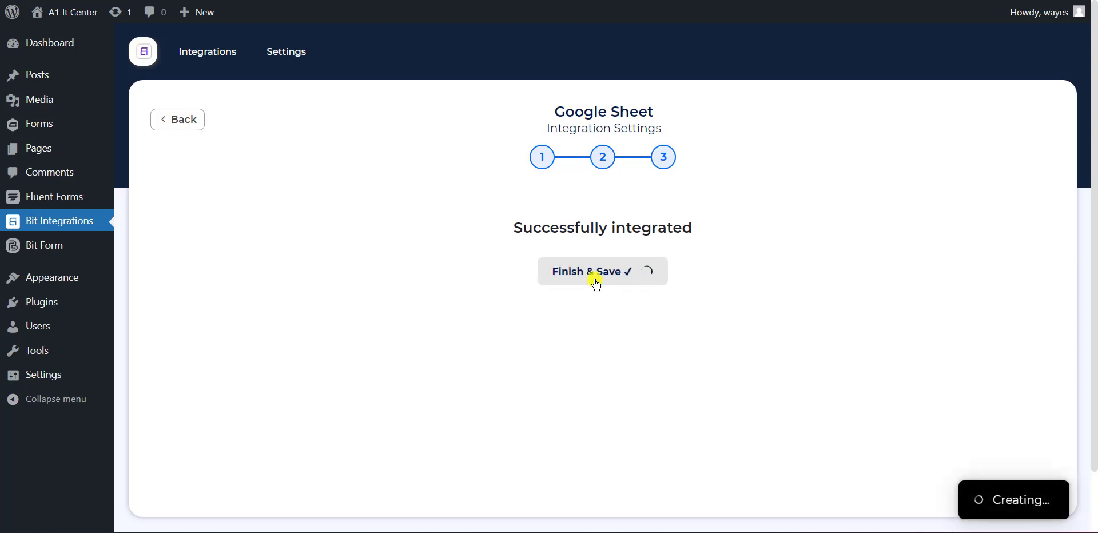
left_click(596, 271)
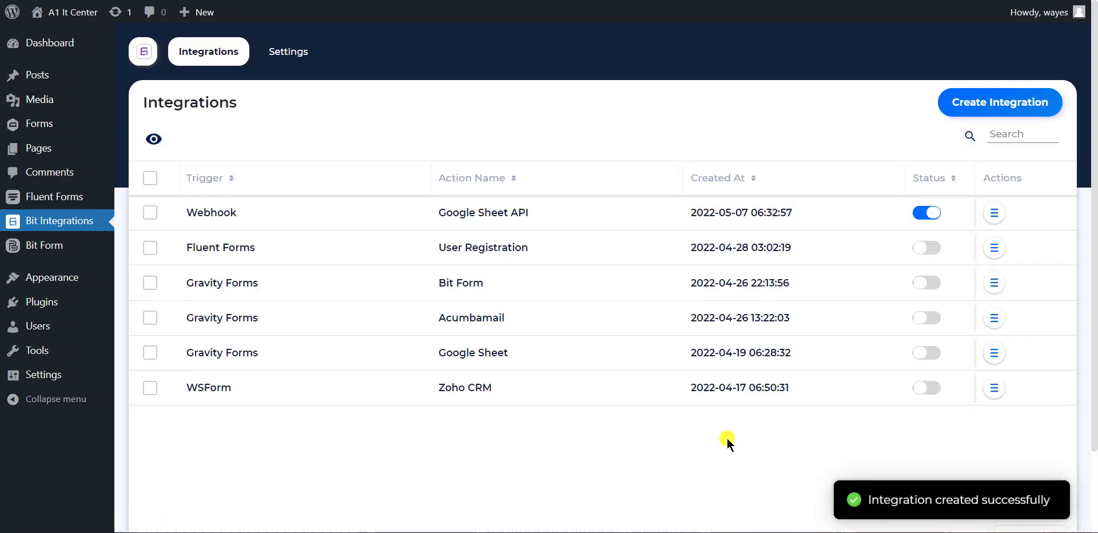
mouse_move(779, 472)
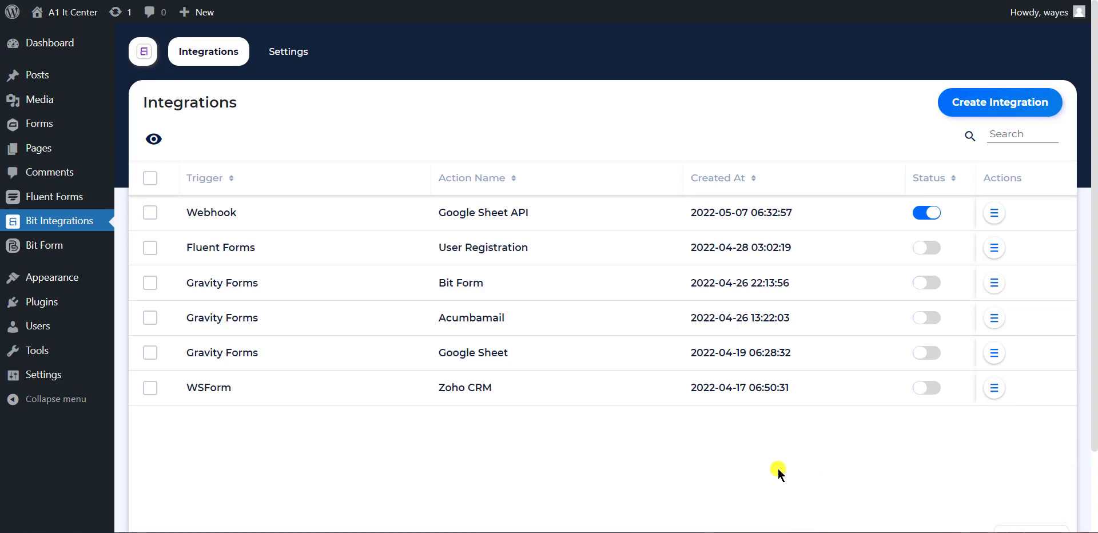
mouse_move(779, 9)
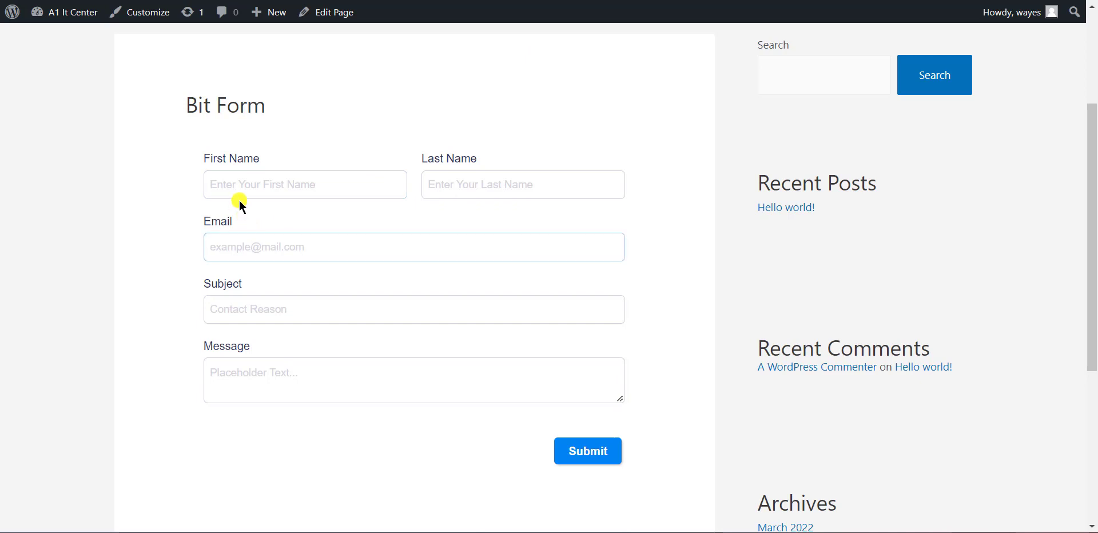
type("Ka")
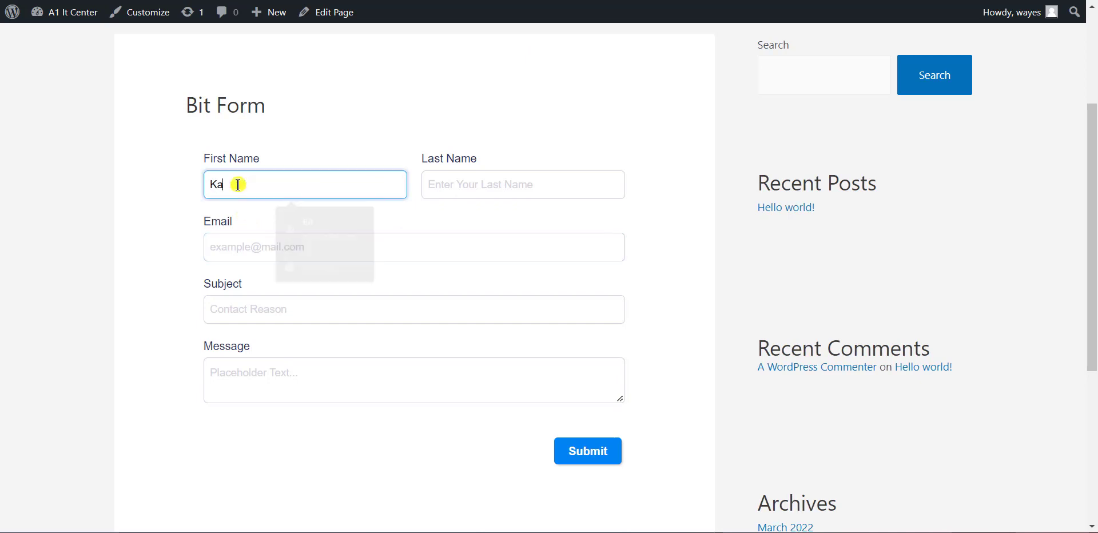
left_click(522, 184)
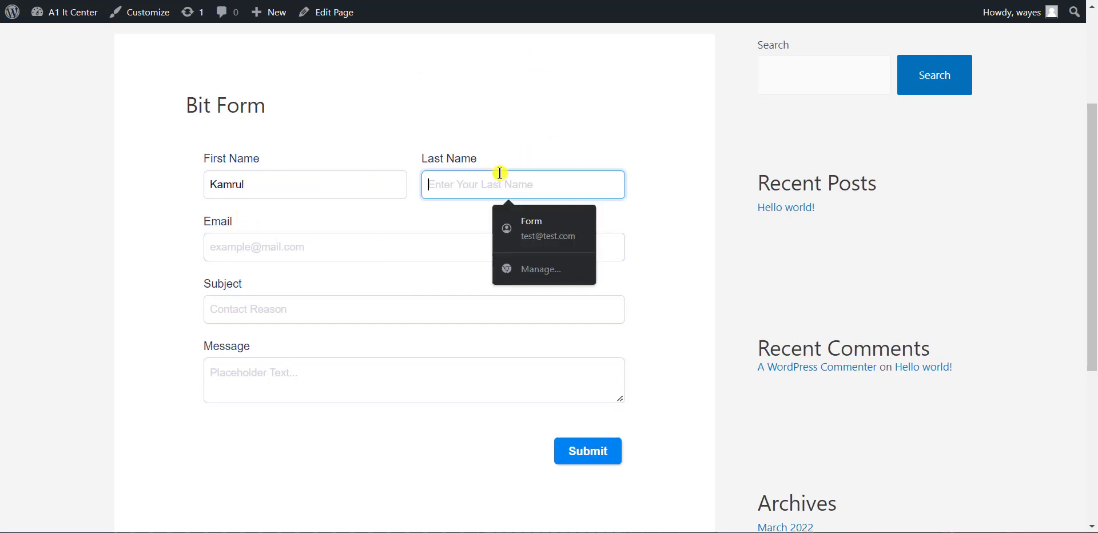
type("Hasan")
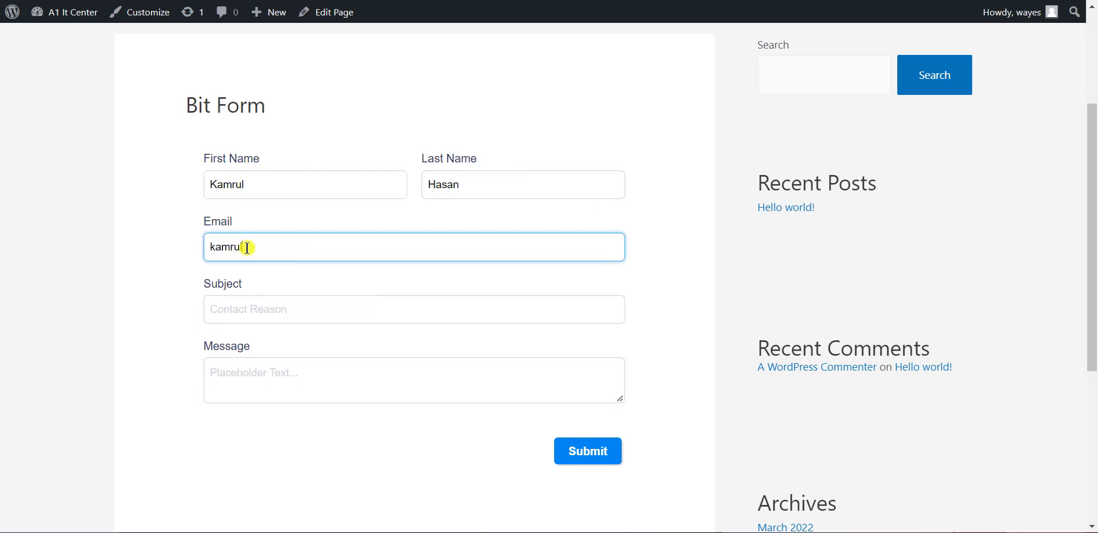
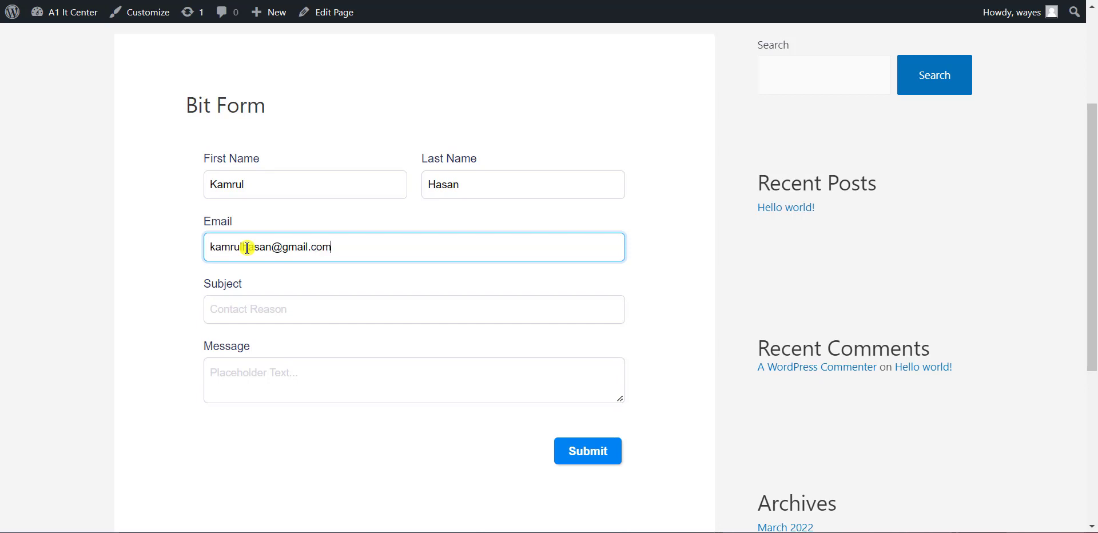
type("test")
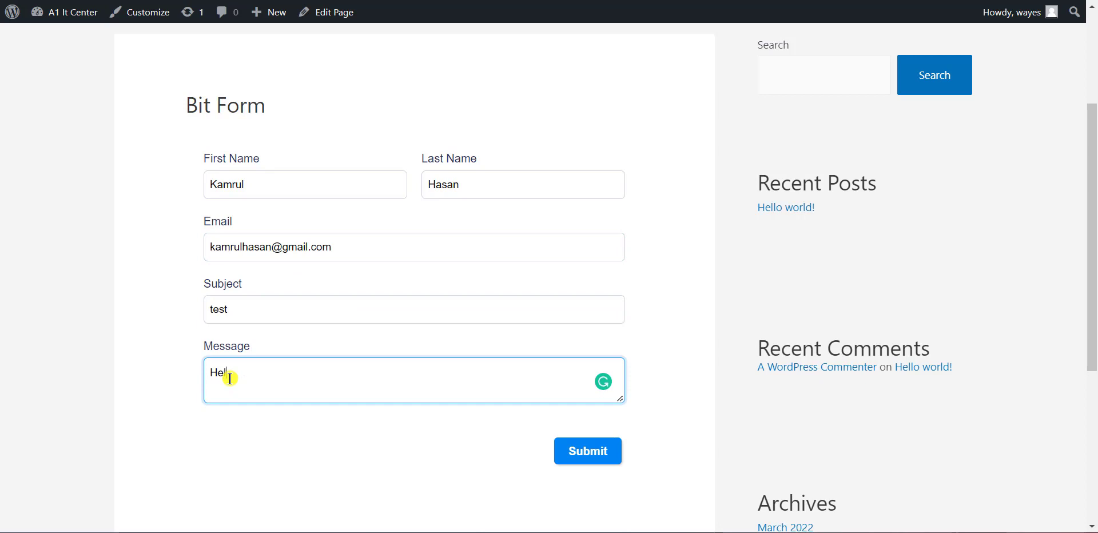
type("lo world")
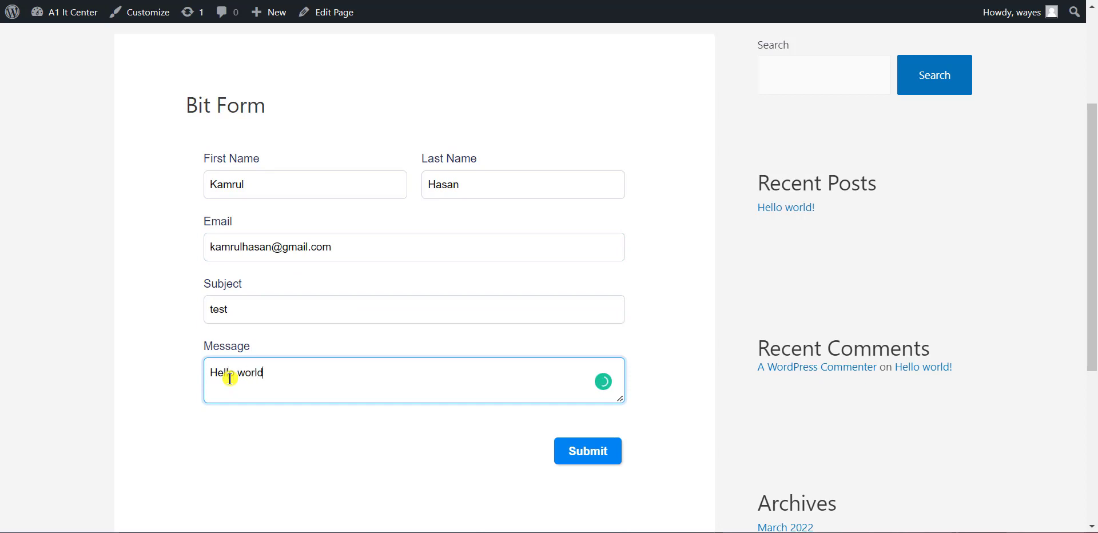
left_click(587, 451)
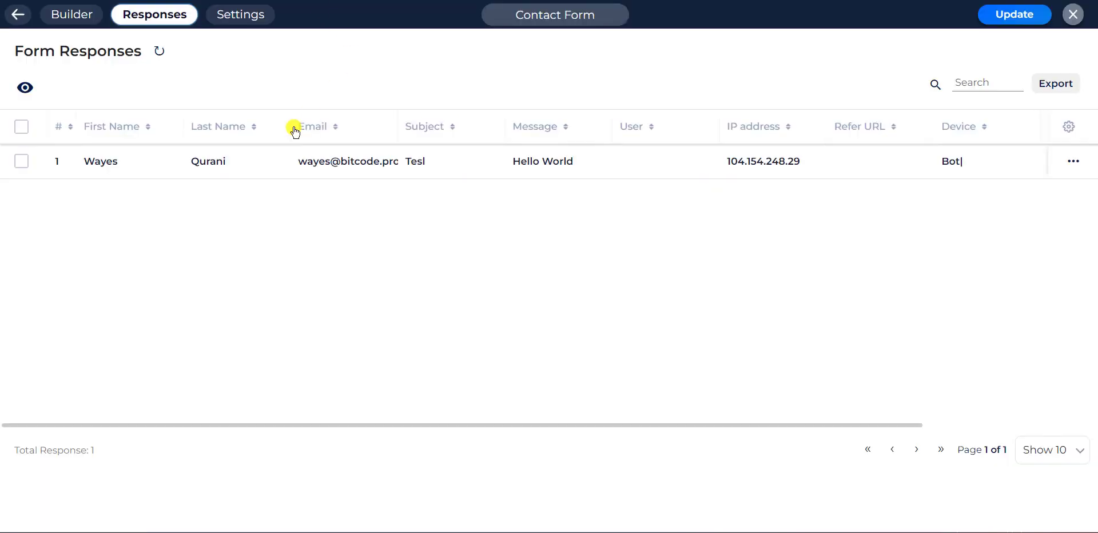
- Check the result and return to the Bit Integrations list
left_click(160, 50)
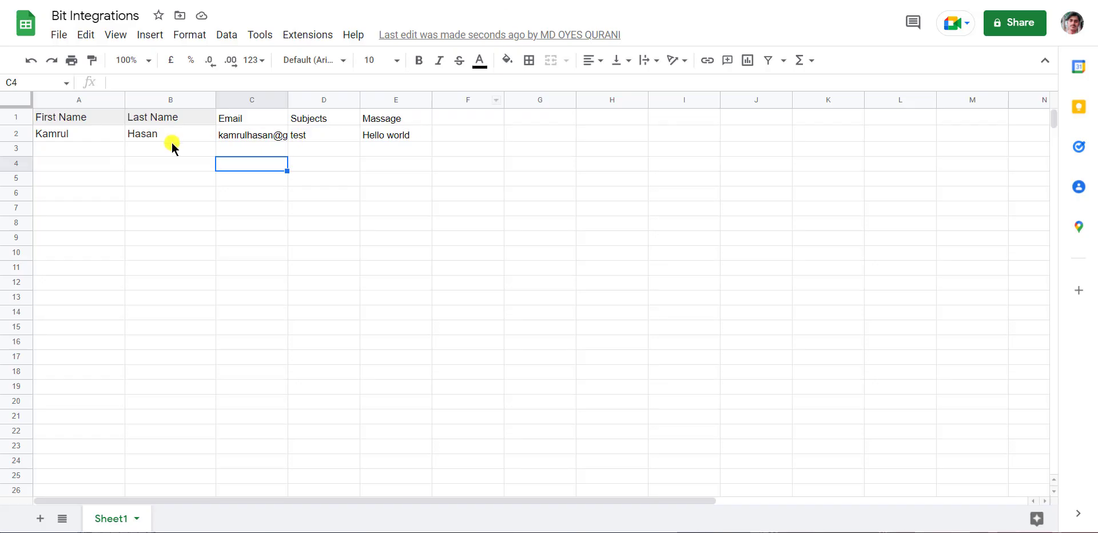
left_click(170, 133)
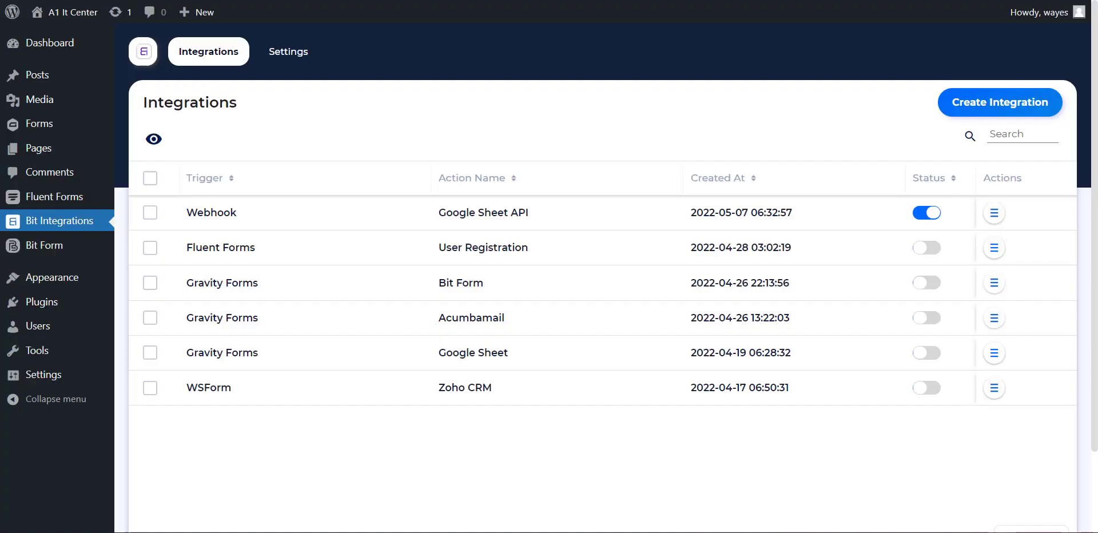
- View the Webhook integration's Timeline and highlight the logged success status
left_click(992, 212)
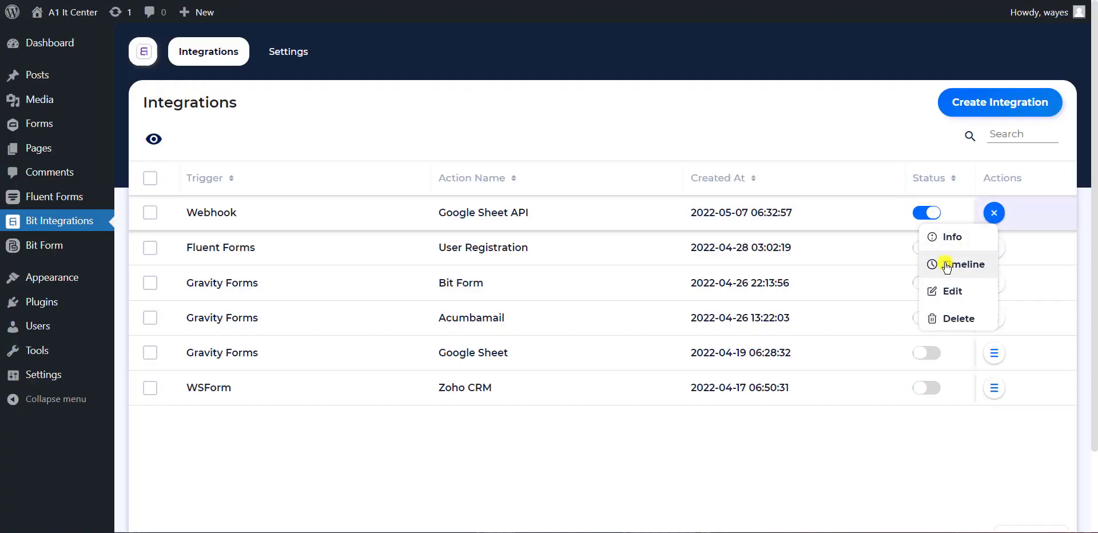
left_click(965, 264)
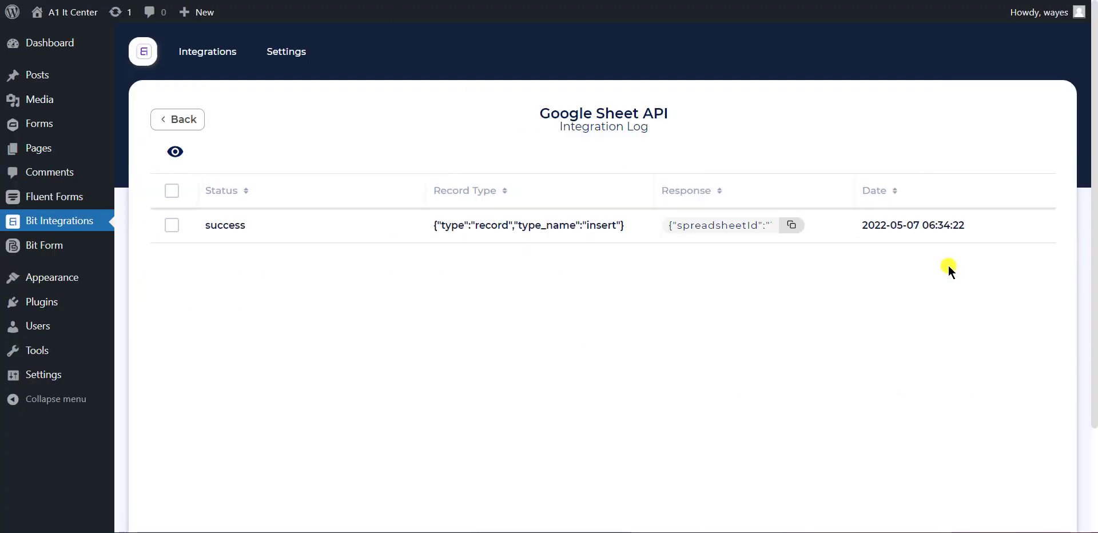
double_click(224, 226)
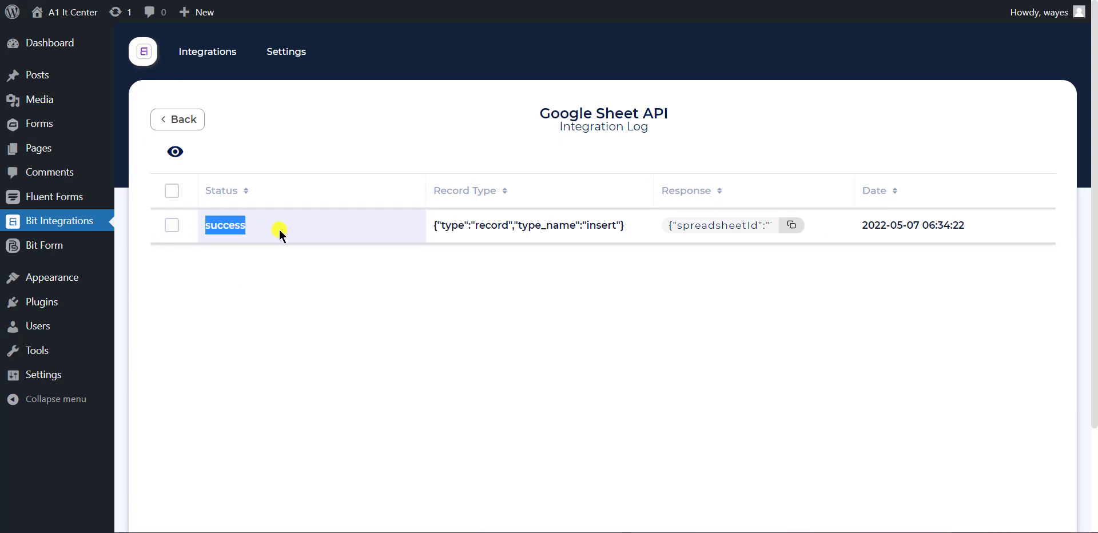